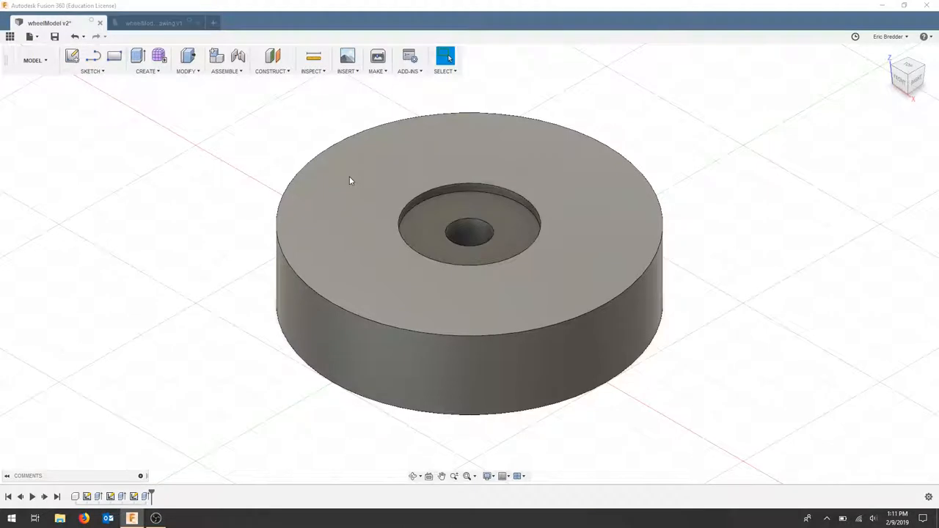
mouse_move(587, 215)
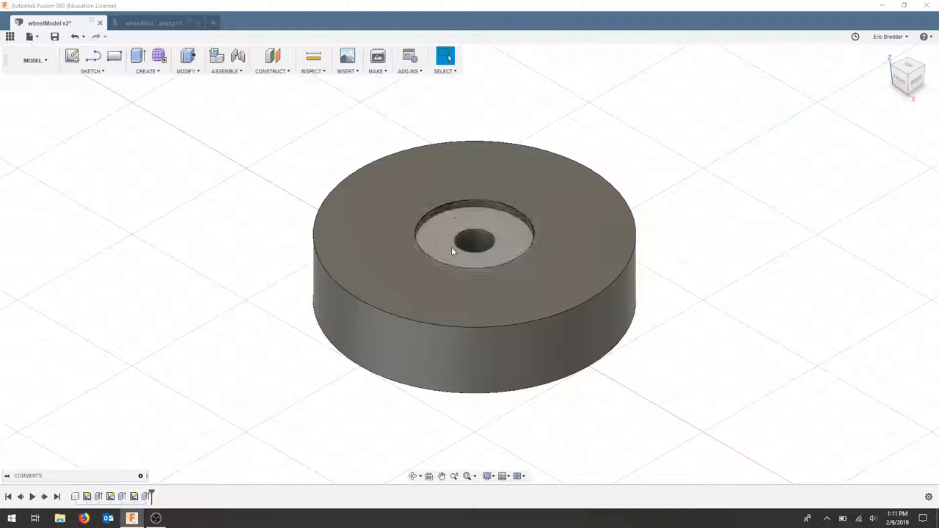
Switch the wheel design to the Manufacture workspace and confirm document units are inches.
click(154, 22)
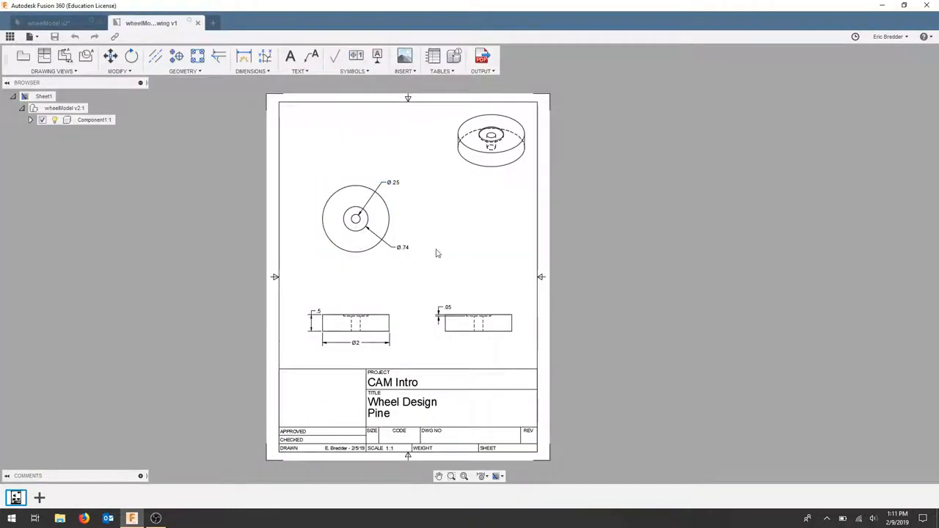
mouse_move(428, 352)
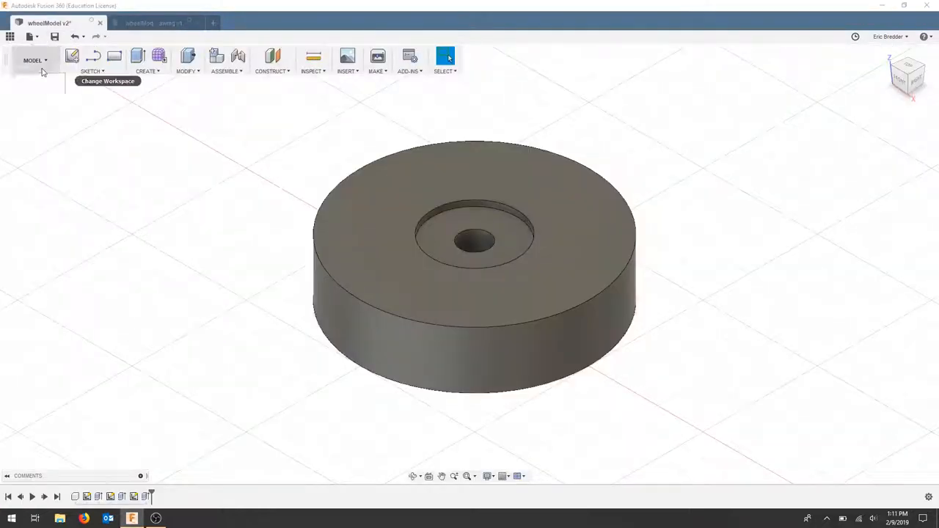
click(37, 60)
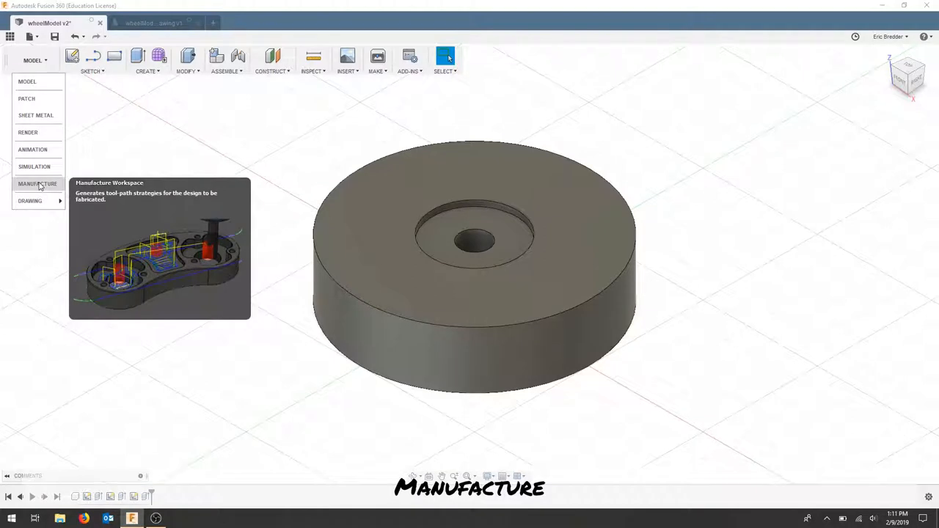
click(42, 184)
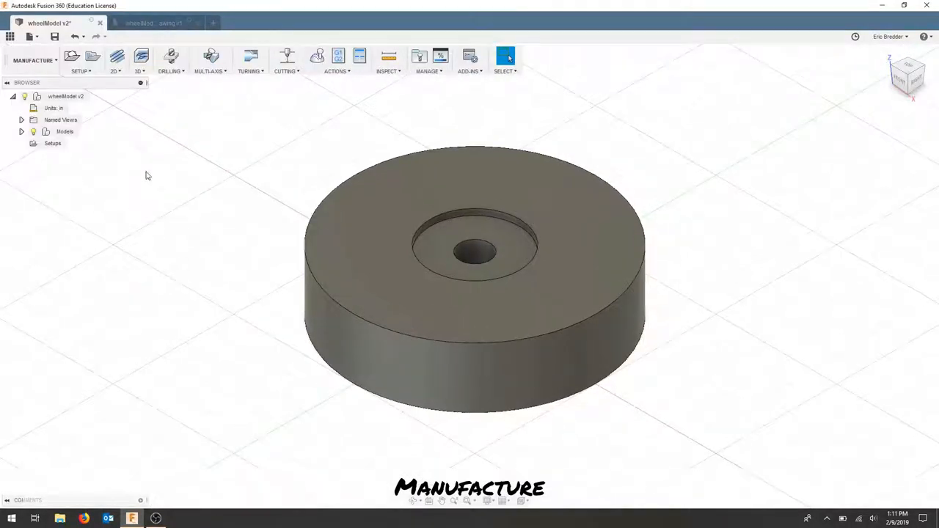
click(53, 107)
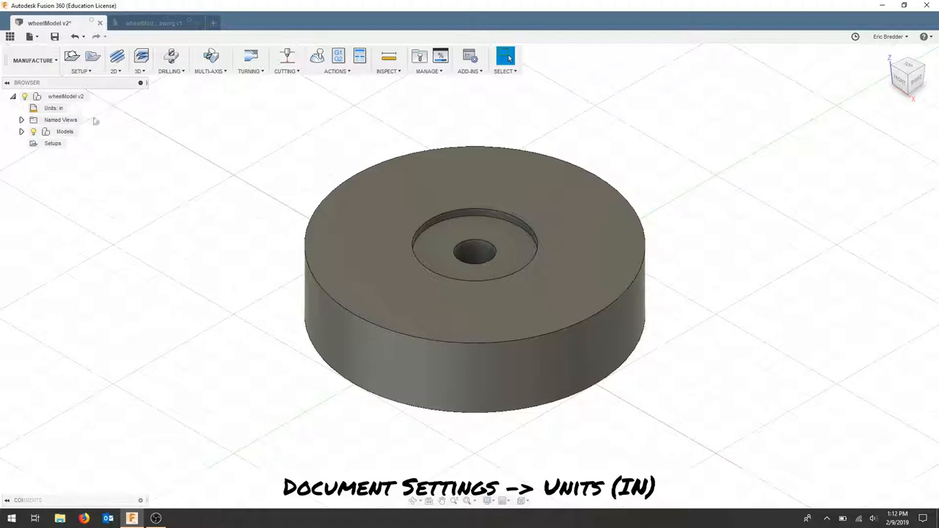
mouse_move(72, 58)
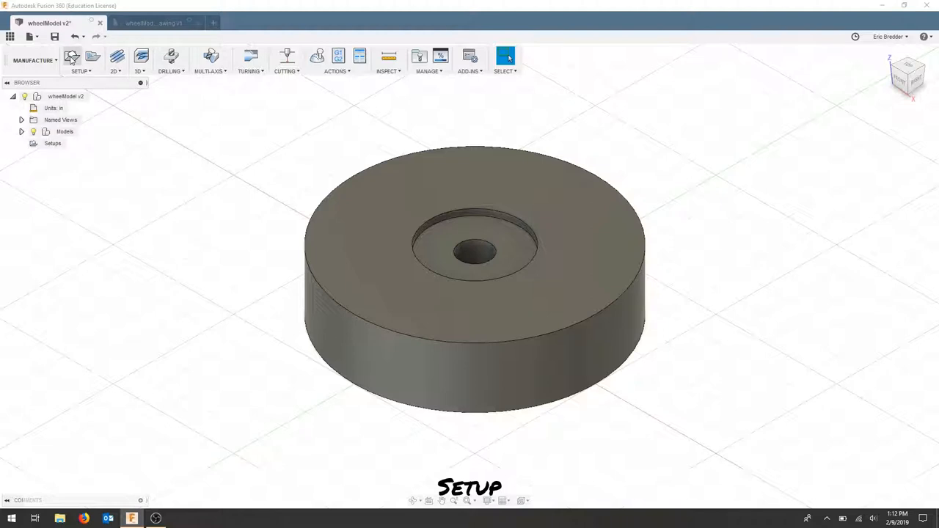
Create Setup3 with model orientation, stock box point origin, and wheelModel v2:1 as model.
click(71, 57)
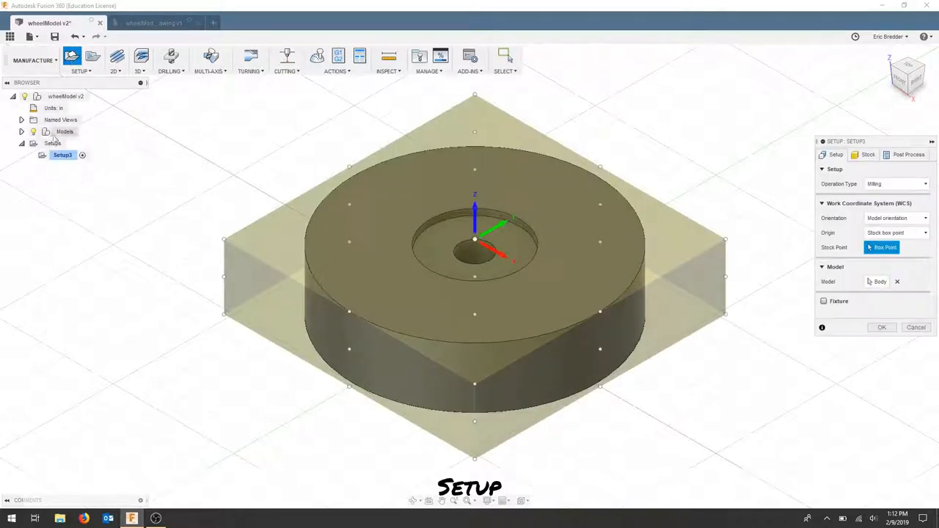
mouse_move(66, 160)
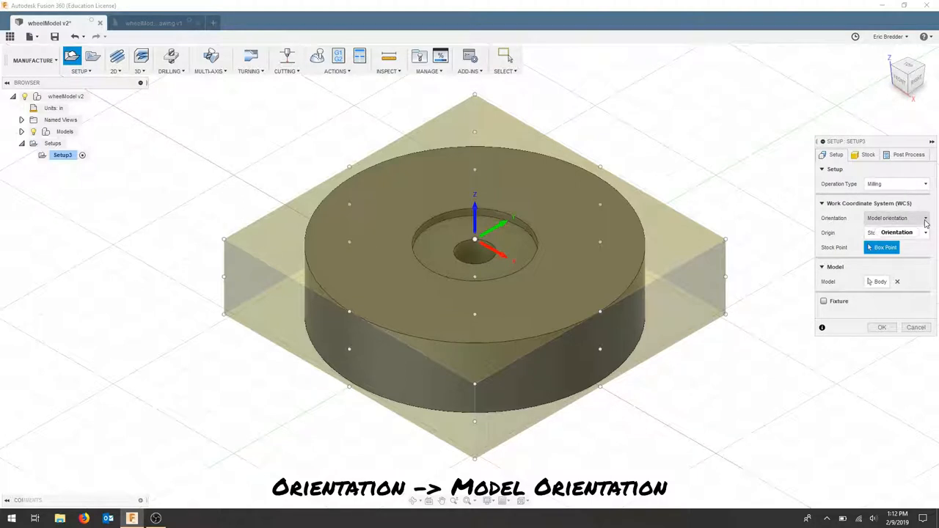
mouse_move(926, 218)
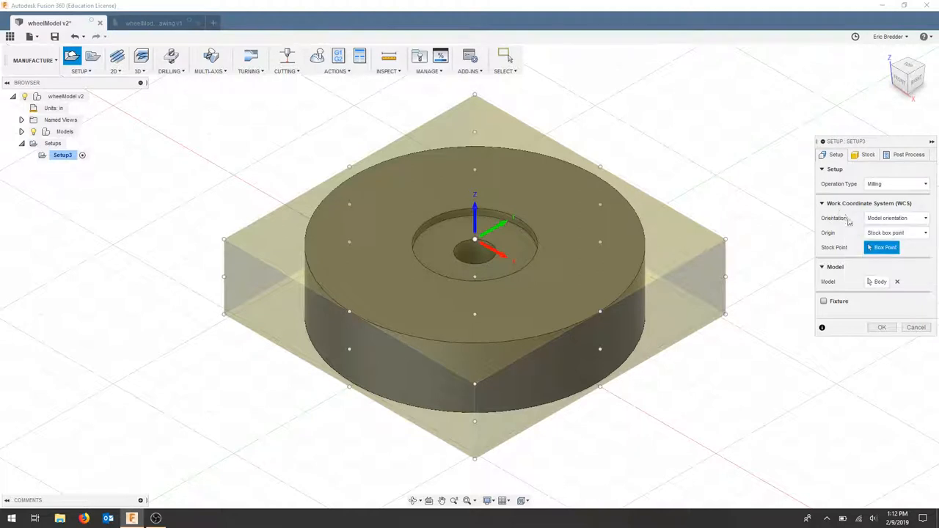
click(920, 232)
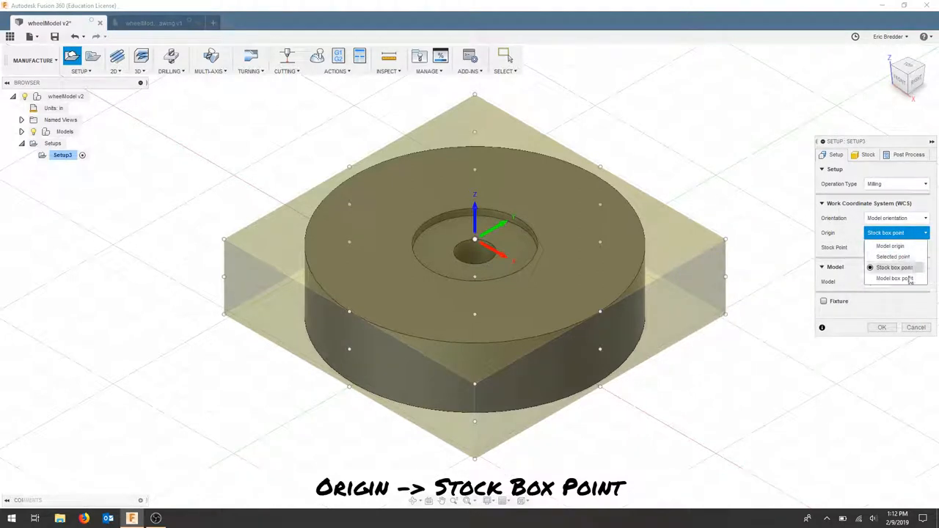
mouse_move(890, 268)
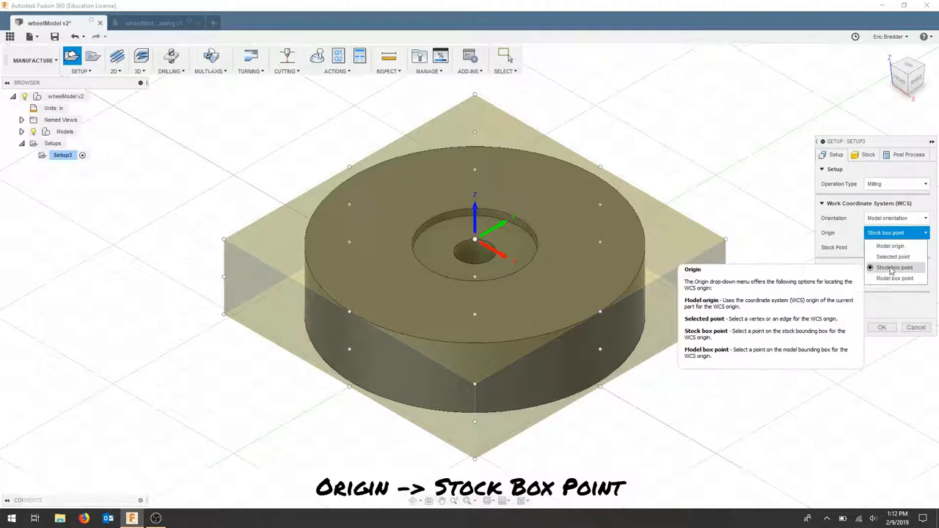
click(894, 267)
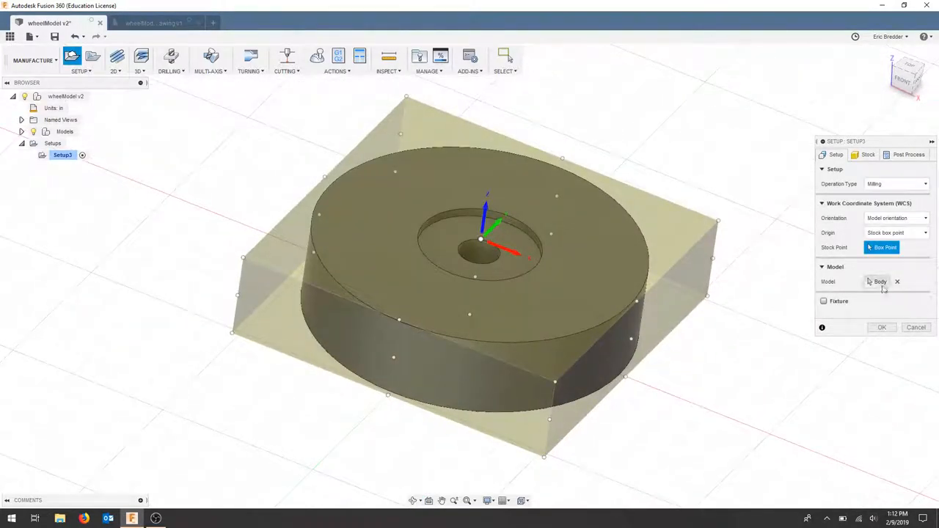
click(897, 282)
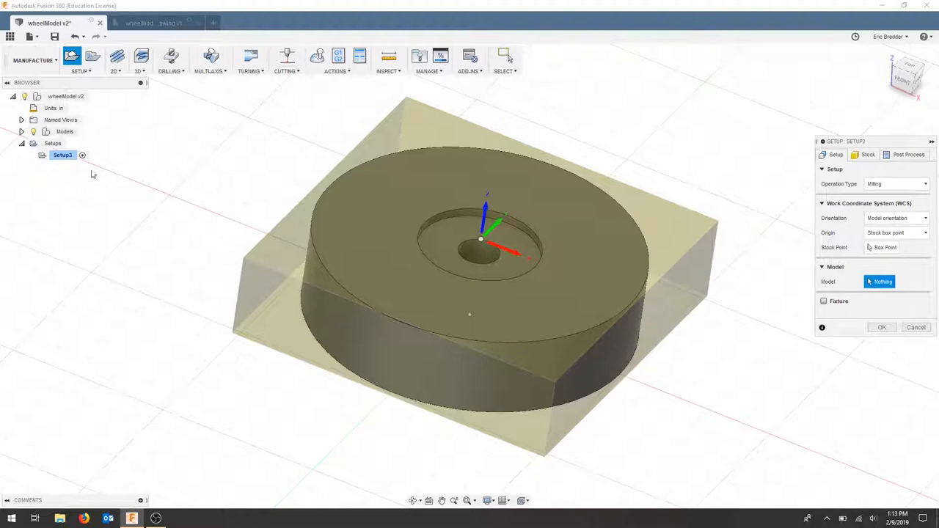
click(19, 131)
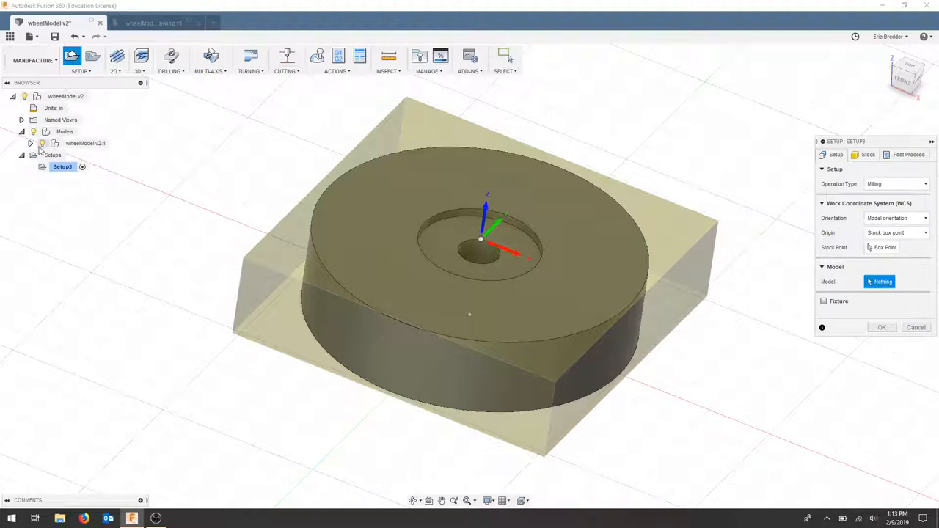
click(860, 154)
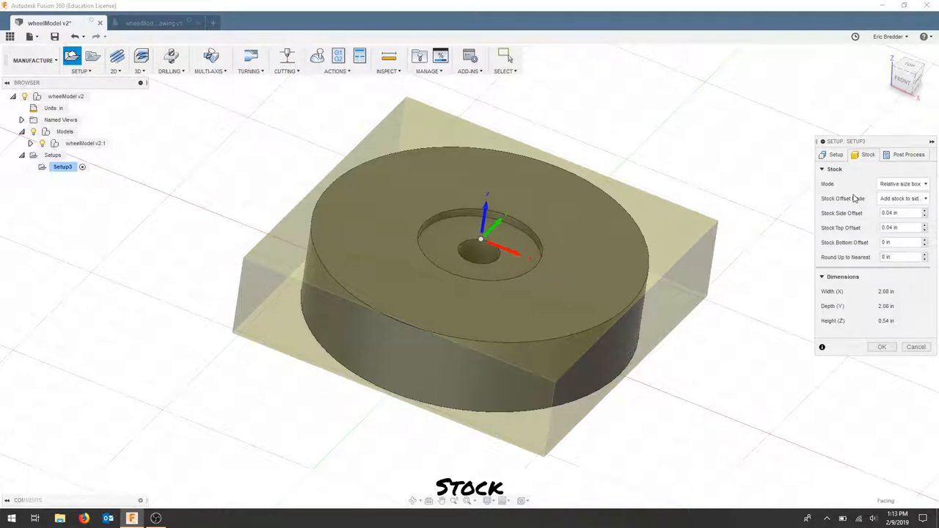
mouse_move(840, 193)
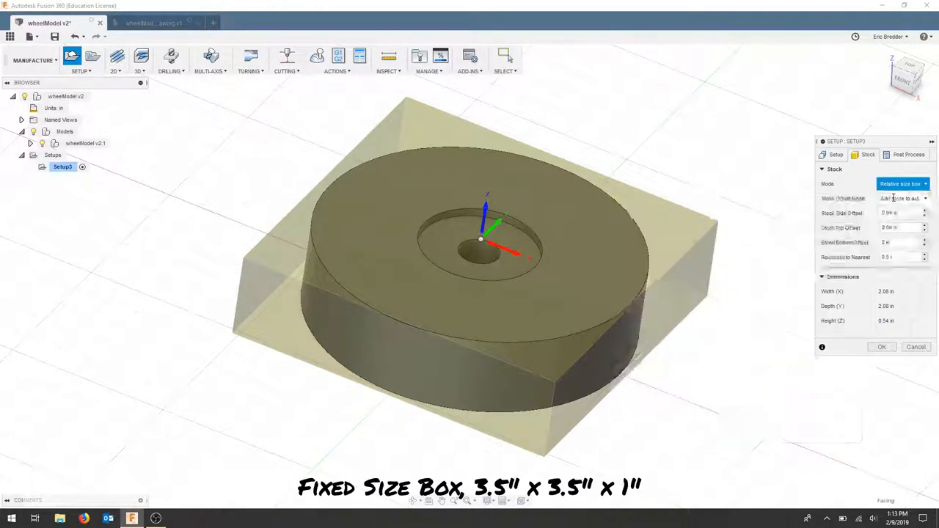
Make Setup3's stock a fixed 3.5 × 3.5 × 1 in box, rounding up to 0.001 in.
click(899, 183)
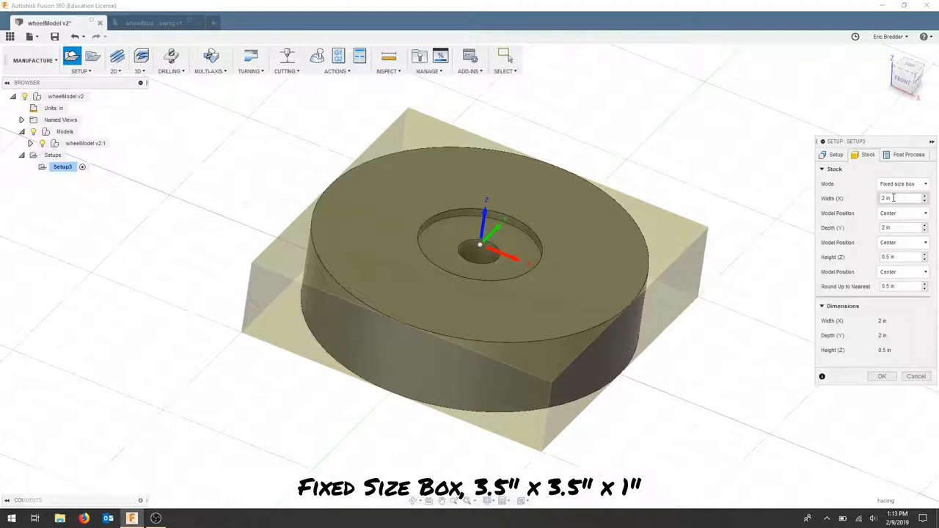
click(896, 199)
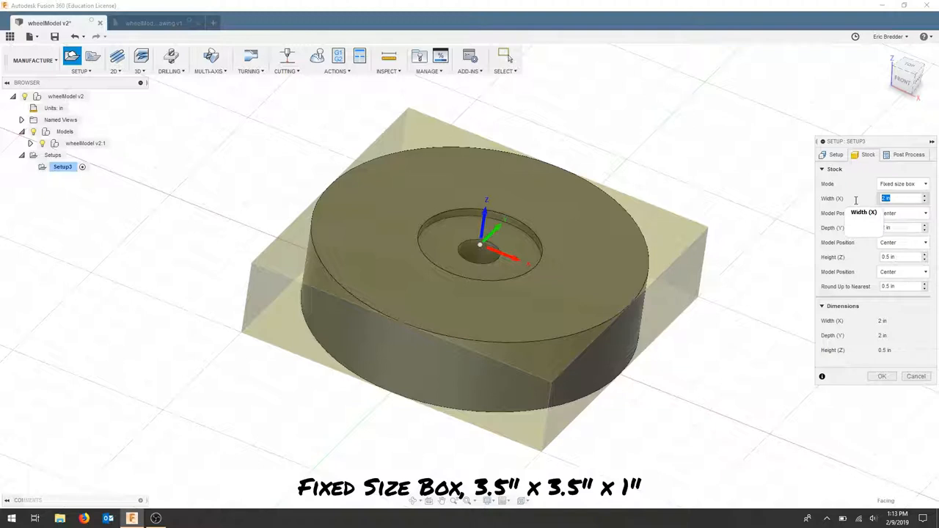
text(3.5)
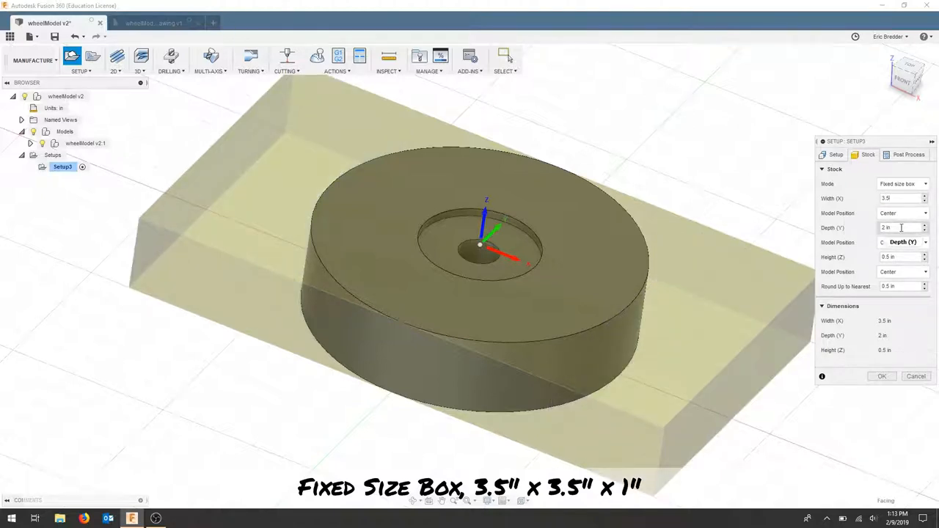
text(3.5)
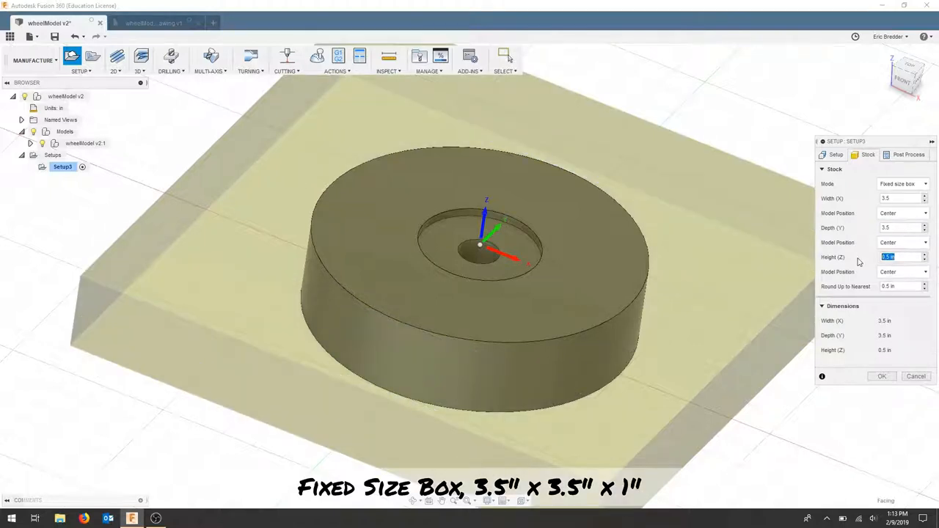
text(1)
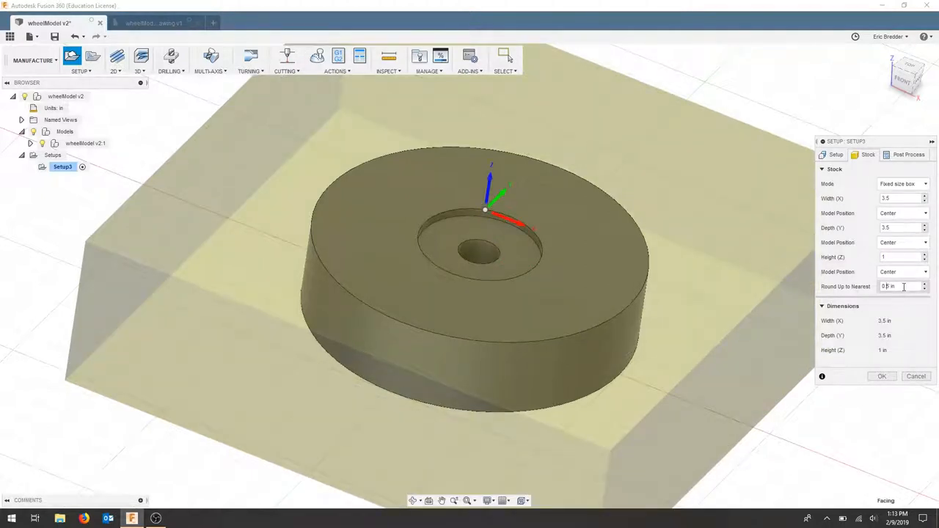
text(0 in)
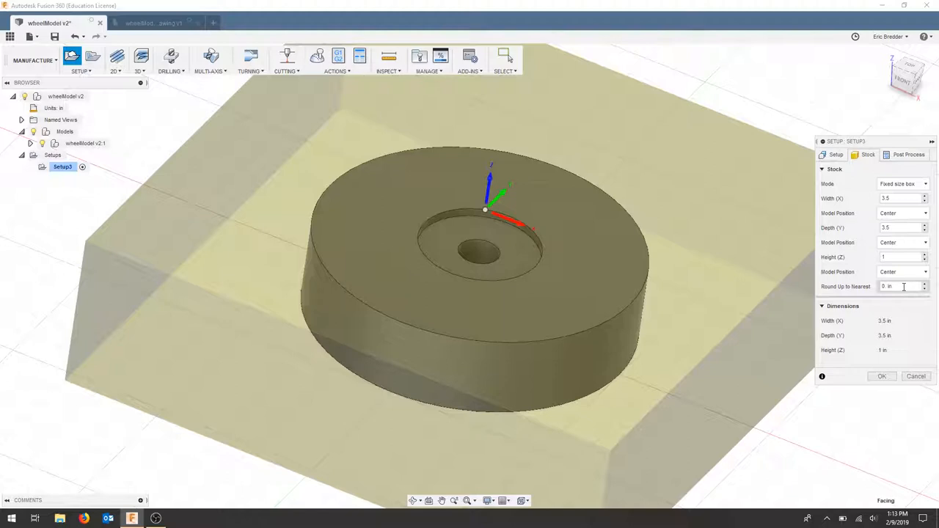
text(0.001 in)
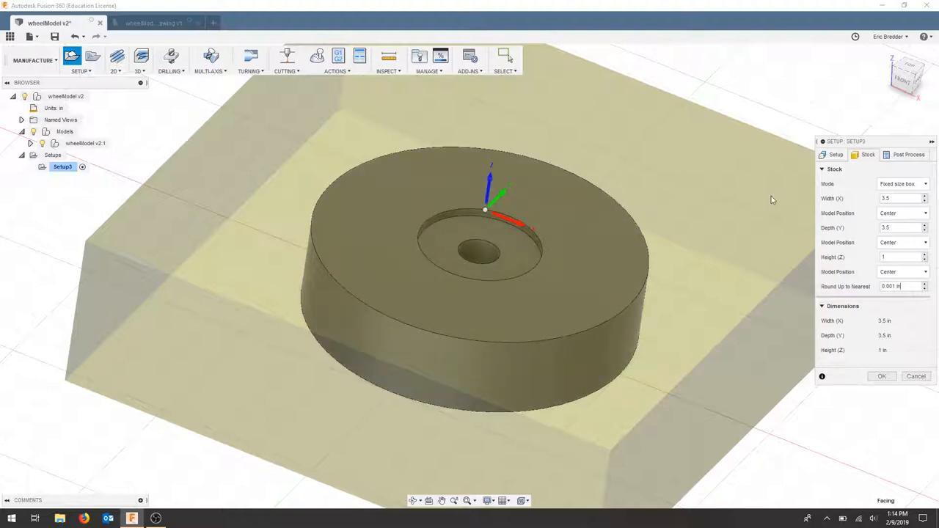
mouse_move(824, 262)
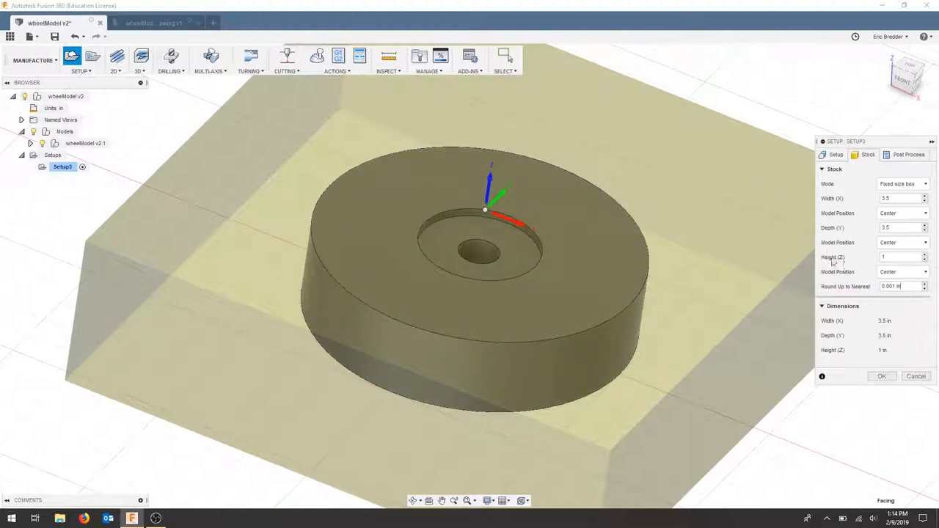
click(909, 272)
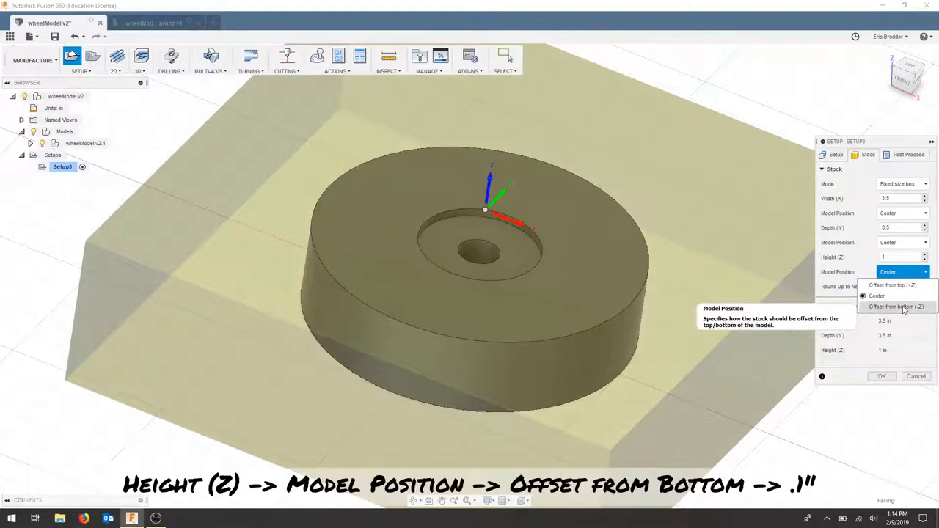
Offset Setup3's stock height 0.1 in from the wheel bottom and confirm the setup.
click(892, 305)
text(0.1)
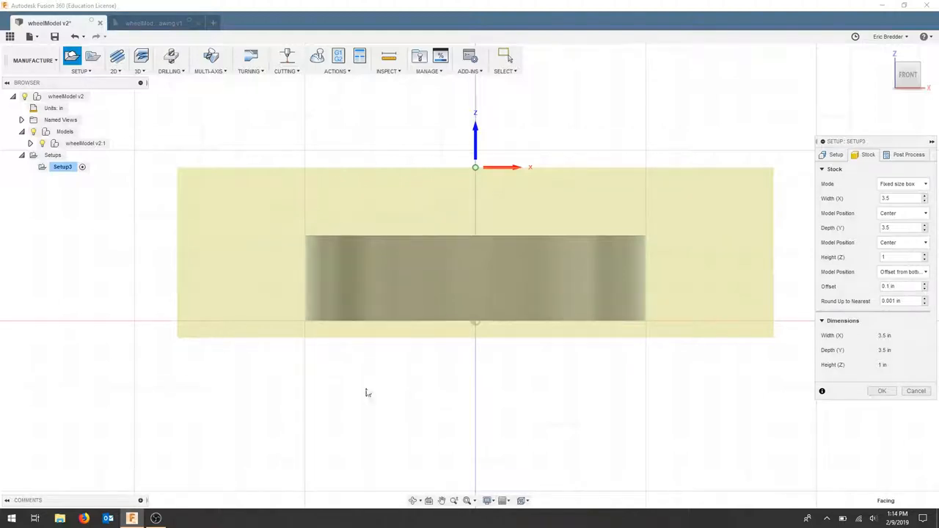
mouse_move(521, 212)
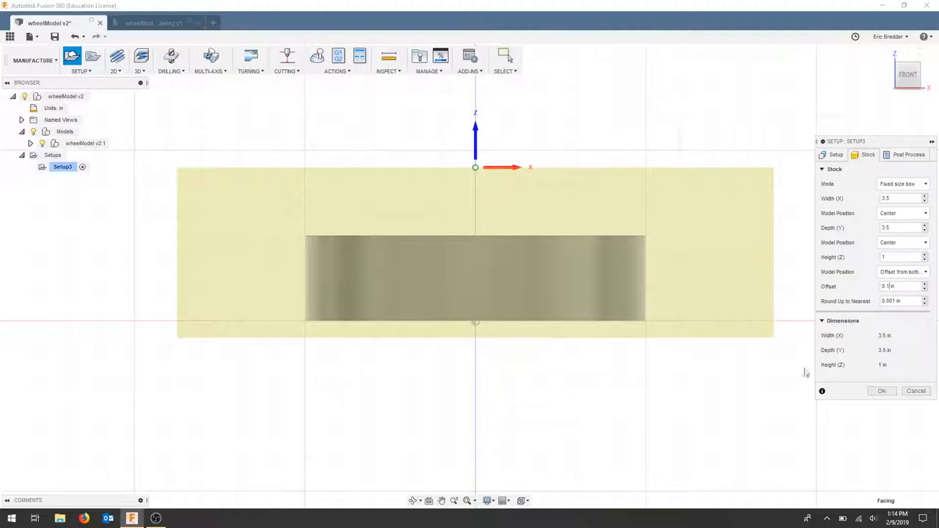
click(882, 391)
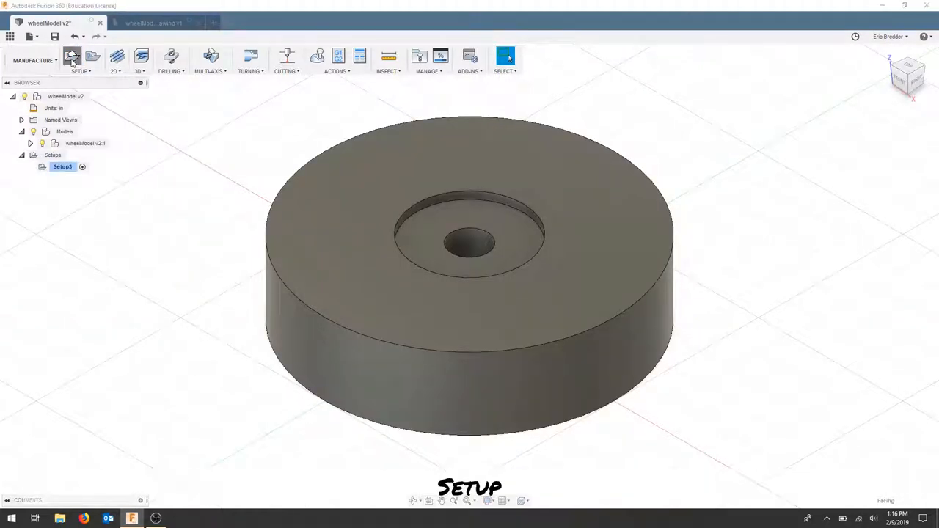
Start Setup6 oriented by Z axis and X axis, Z flipped, with the wheel component as model.
click(70, 58)
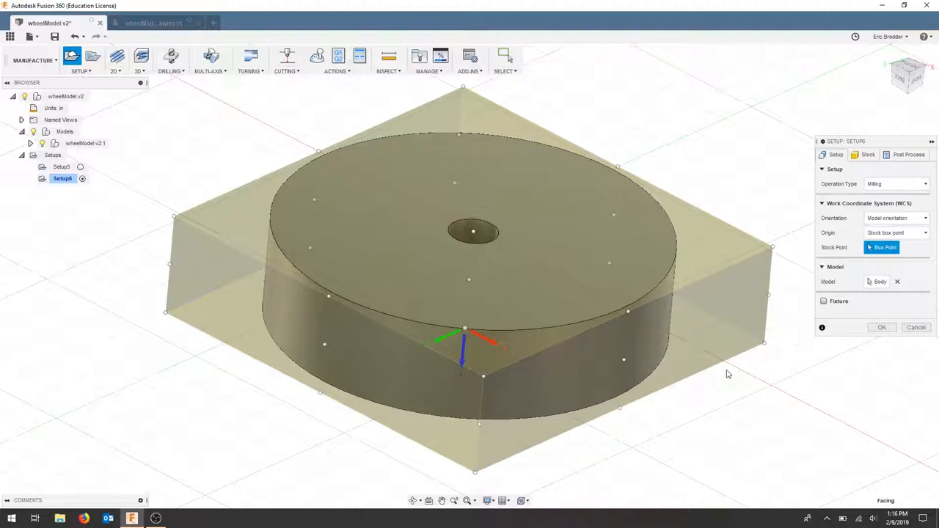
click(924, 218)
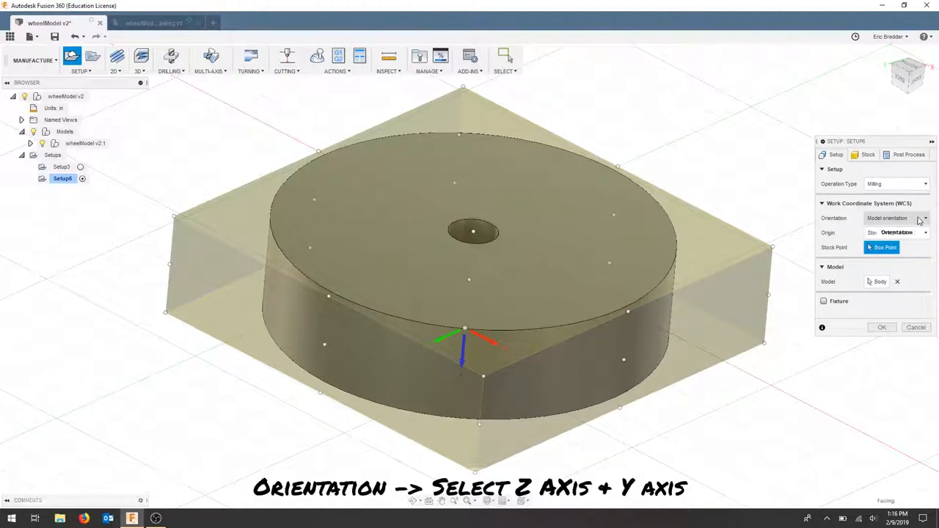
click(920, 218)
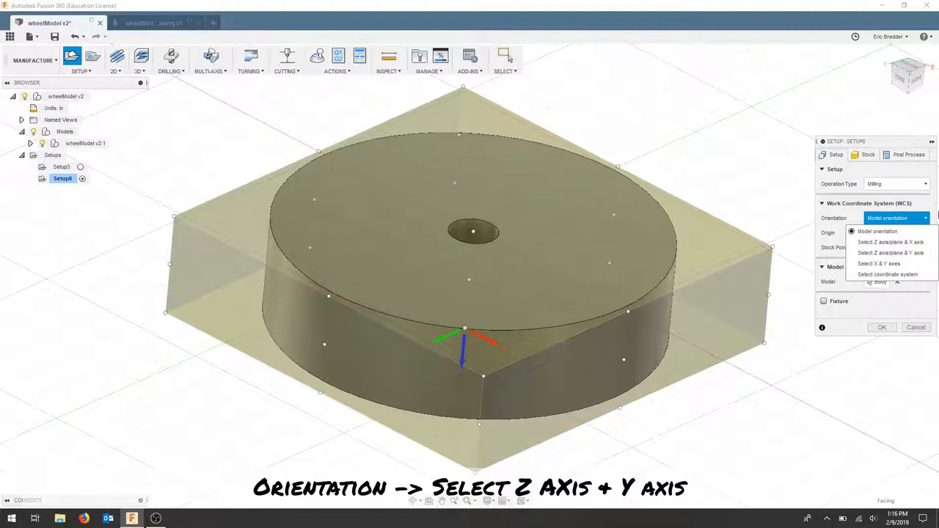
mouse_move(884, 240)
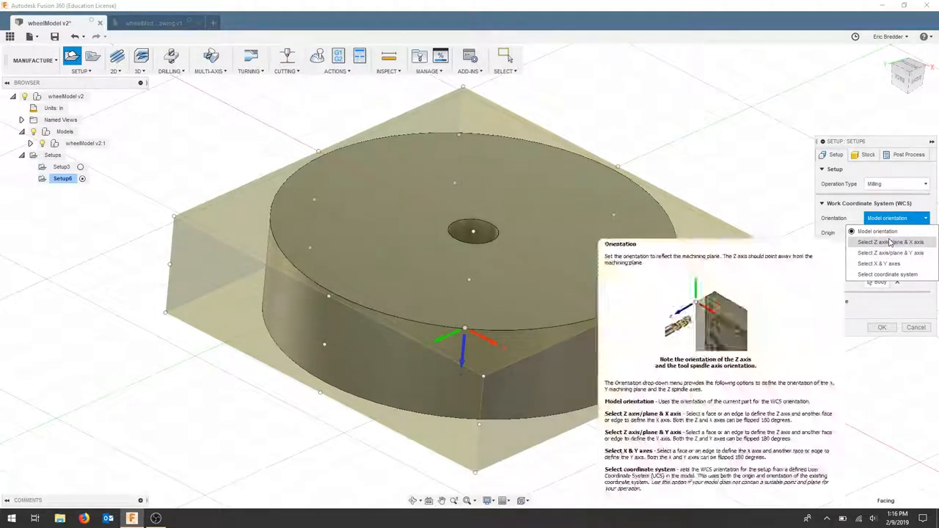
click(881, 241)
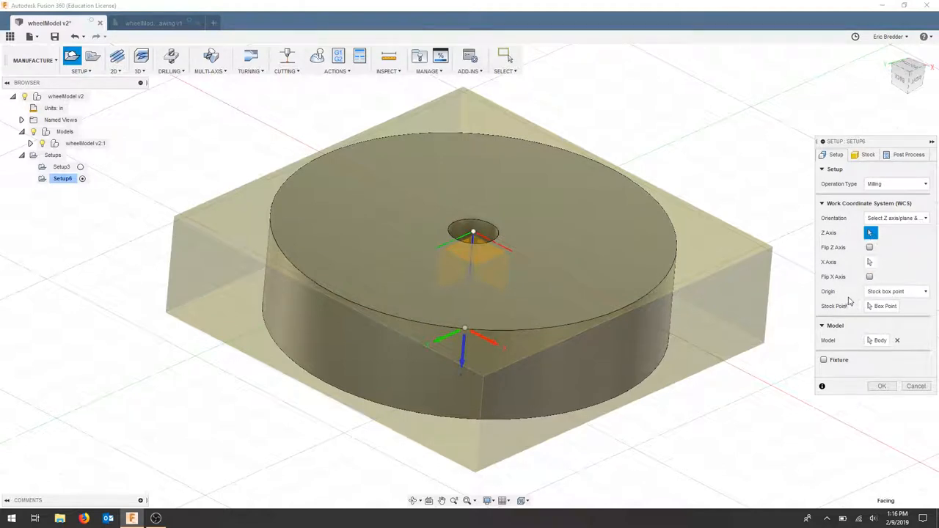
click(882, 306)
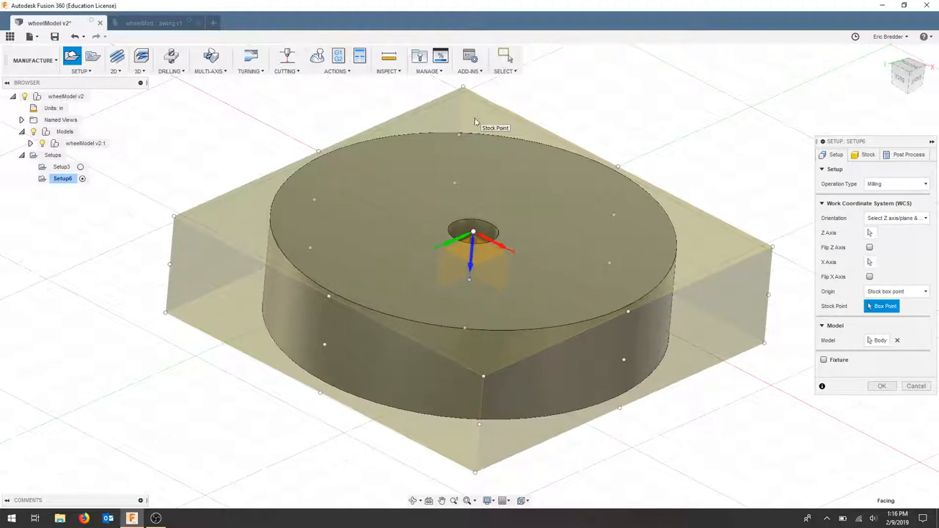
mouse_move(877, 247)
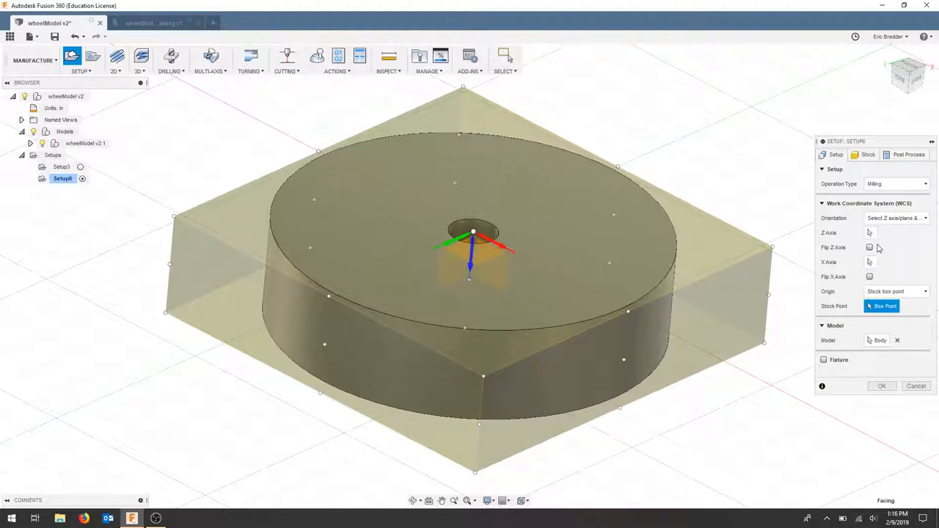
click(866, 247)
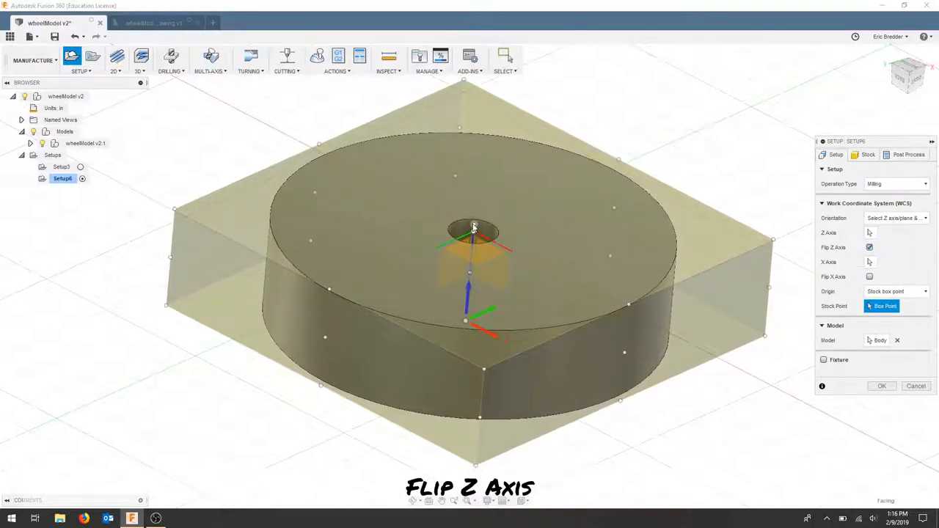
click(870, 247)
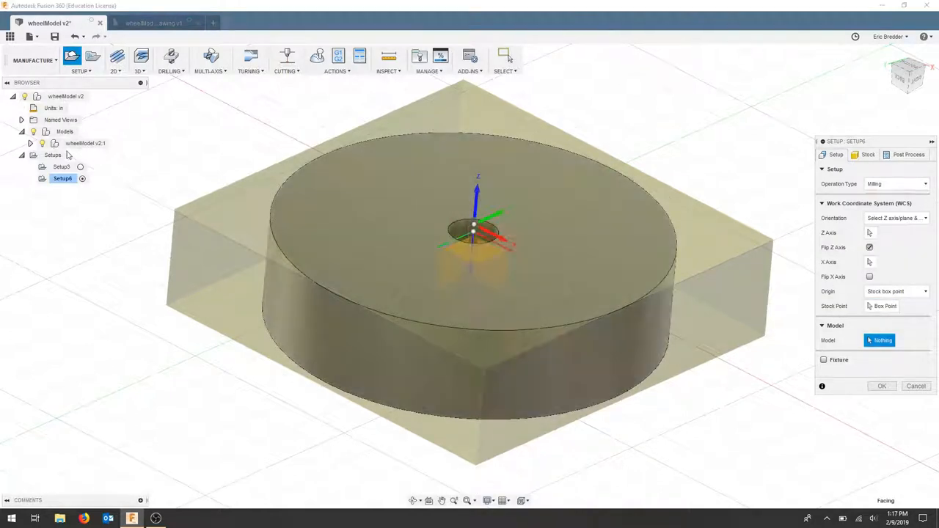
click(84, 143)
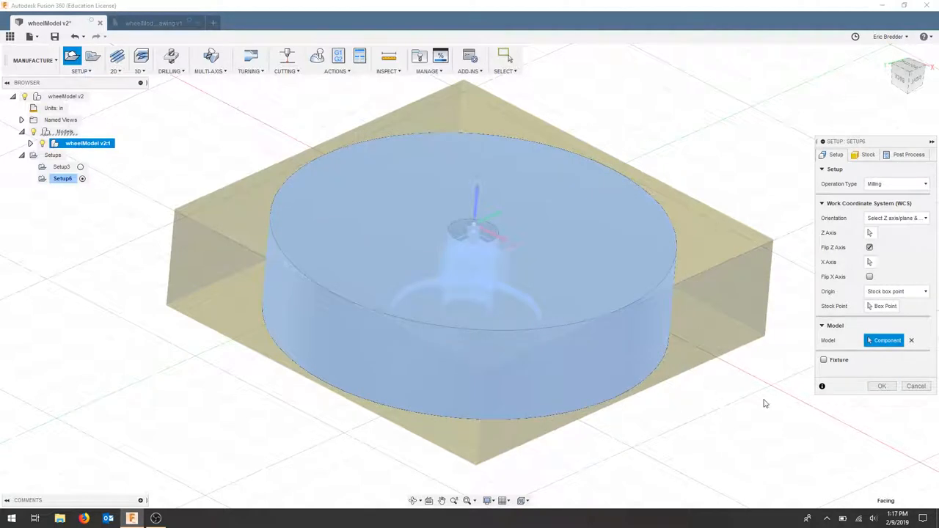
mouse_move(812, 299)
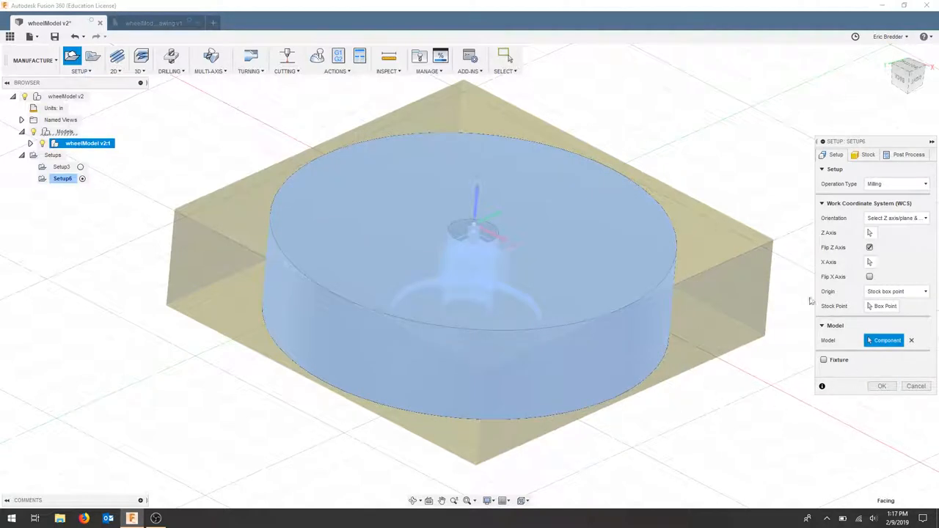
Give Setup6 a fixed 3.5 × 3.5 × 1 in stock box offset 0.1 in from the top.
click(864, 154)
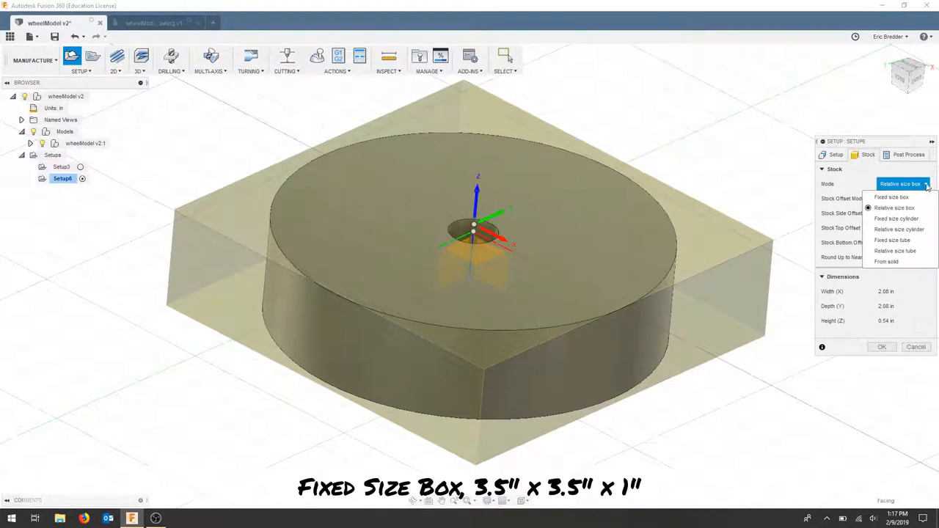
click(874, 200)
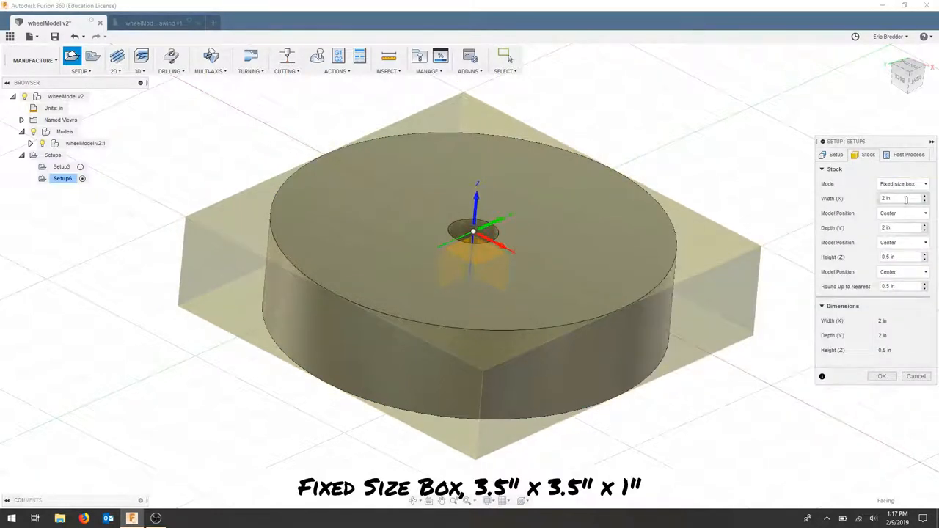
text(3.5)
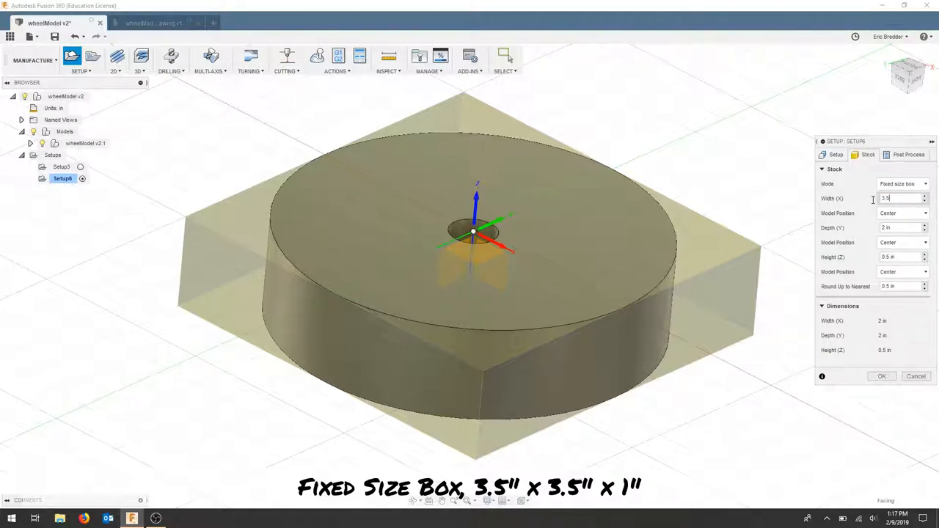
text(3)
click(904, 257)
text(1)
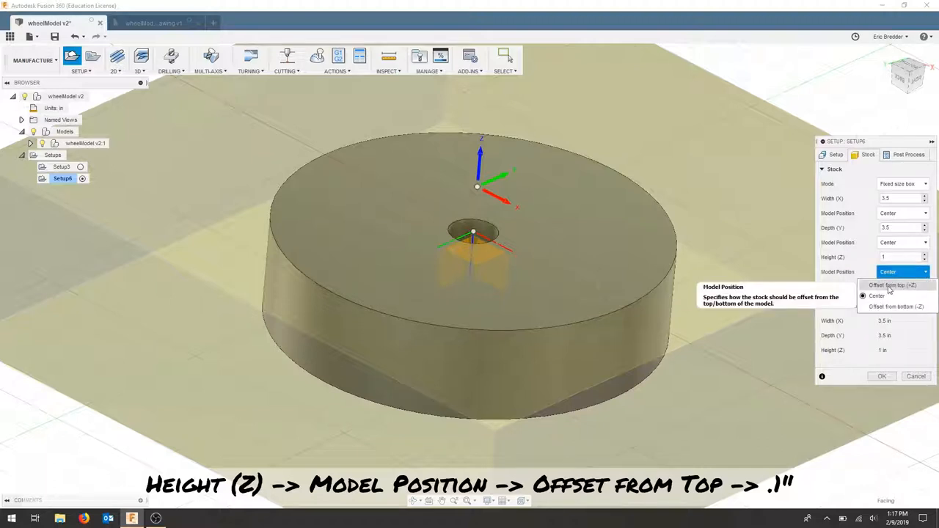
click(890, 286)
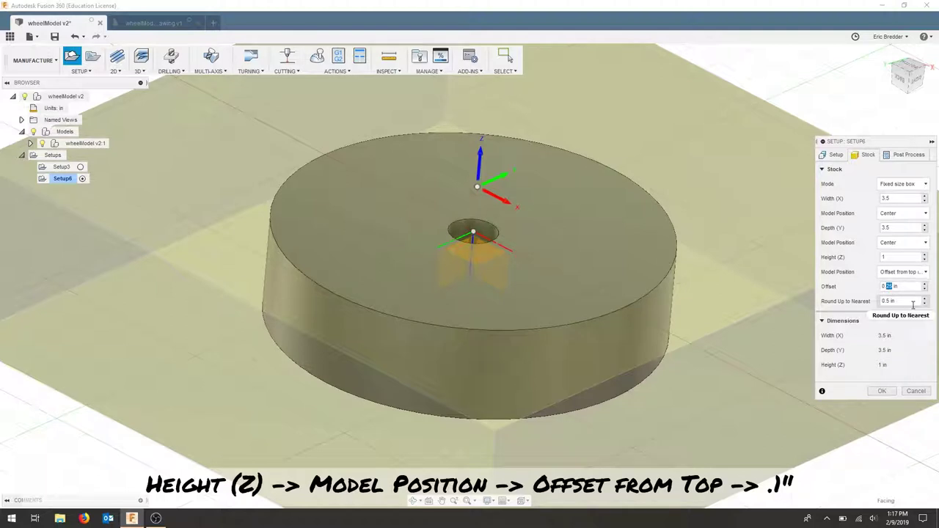
text(0.1)
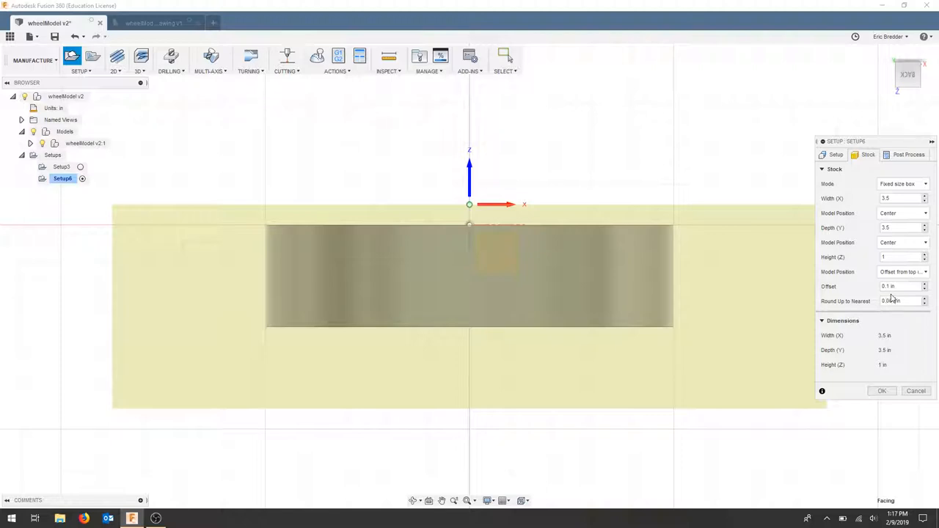
click(882, 391)
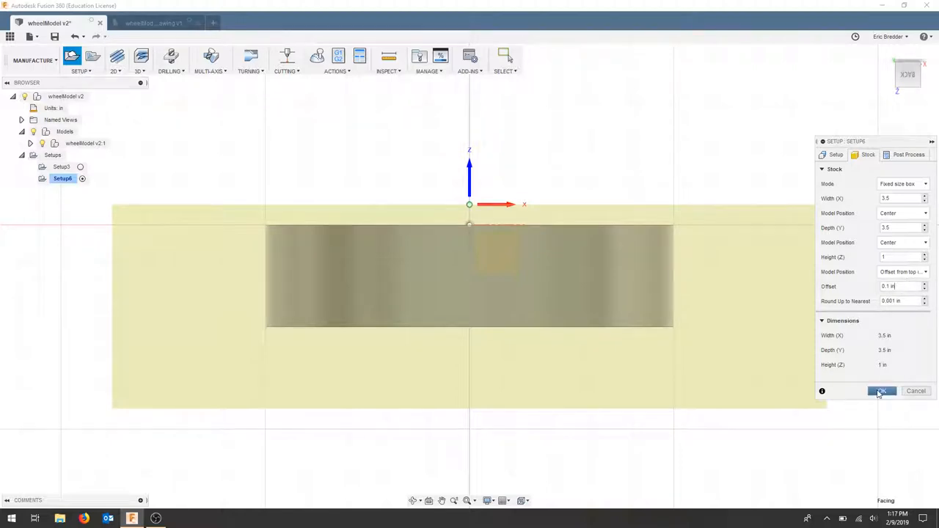
click(883, 391)
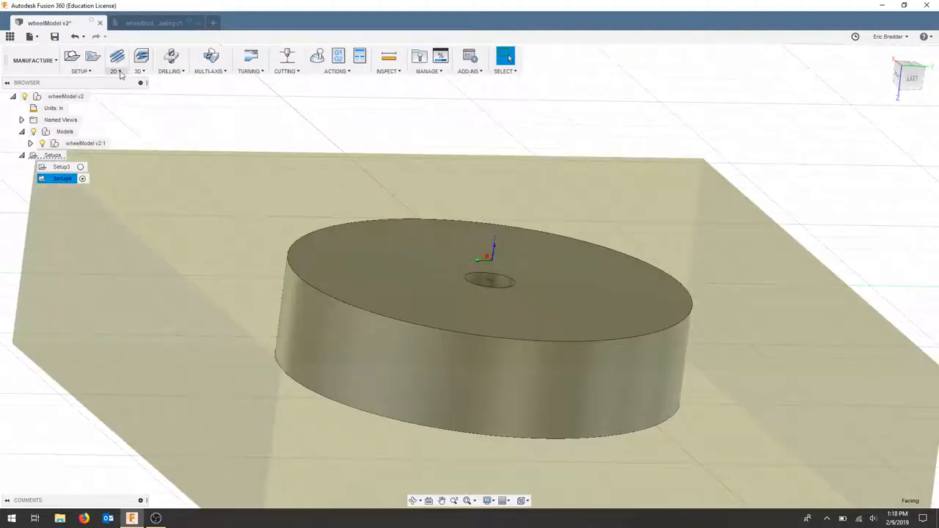
Rename Setup6 to Face and Setup3 to Part.
click(116, 72)
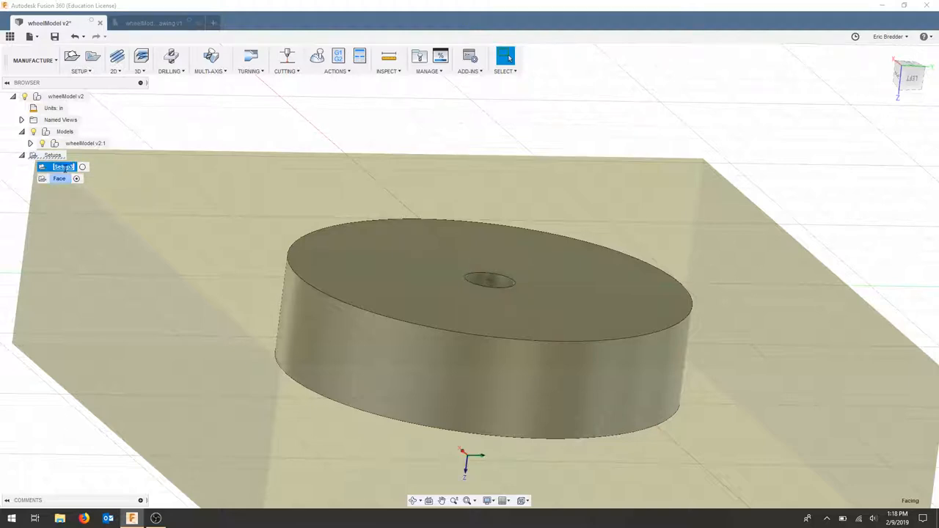
click(112, 70)
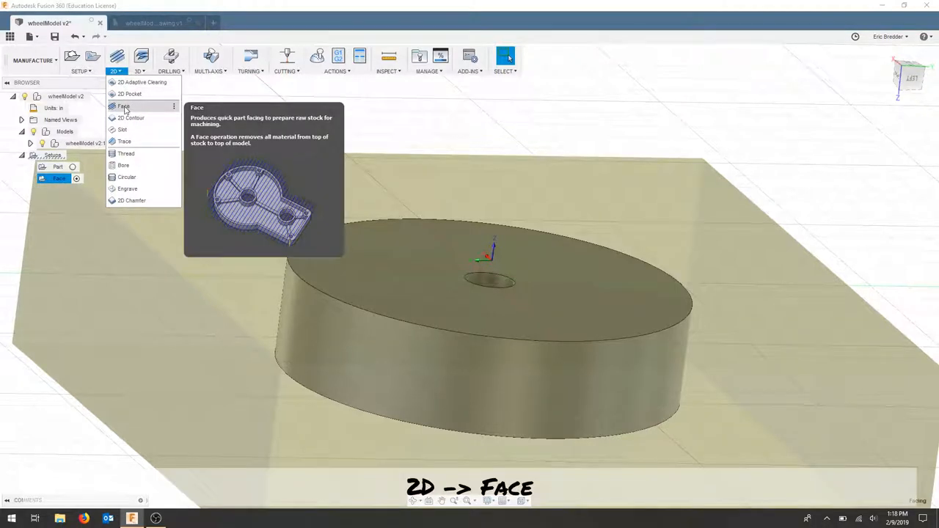
Start a 2D Face operation and change its flat end mill's shaft diameter to 0.25 in.
click(123, 106)
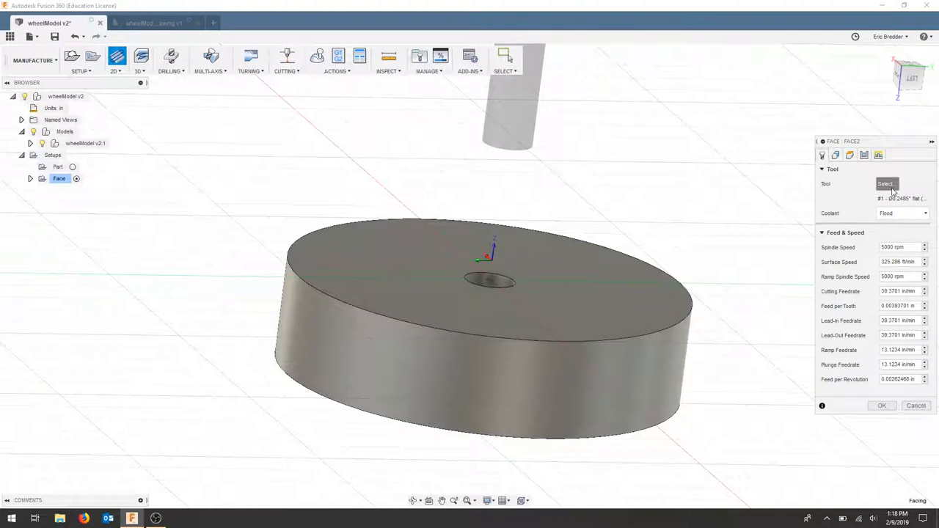
click(887, 183)
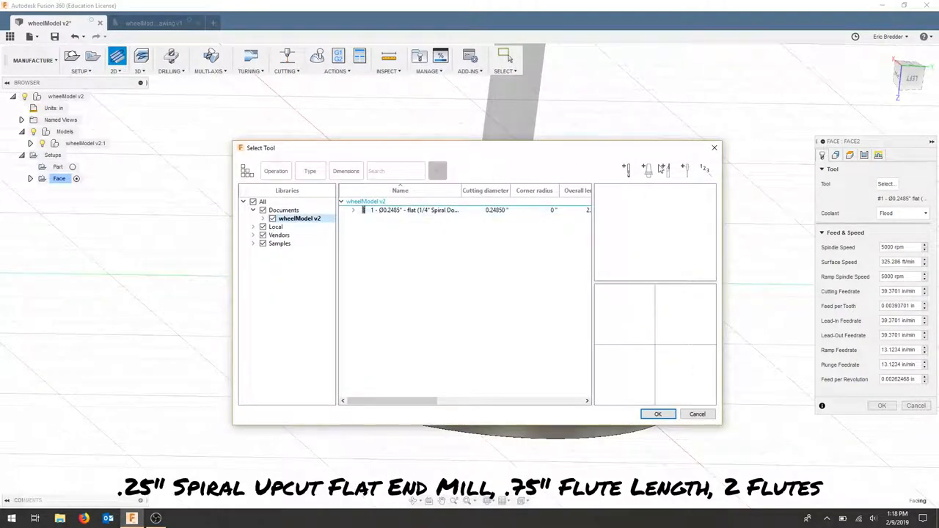
right_click(415, 210)
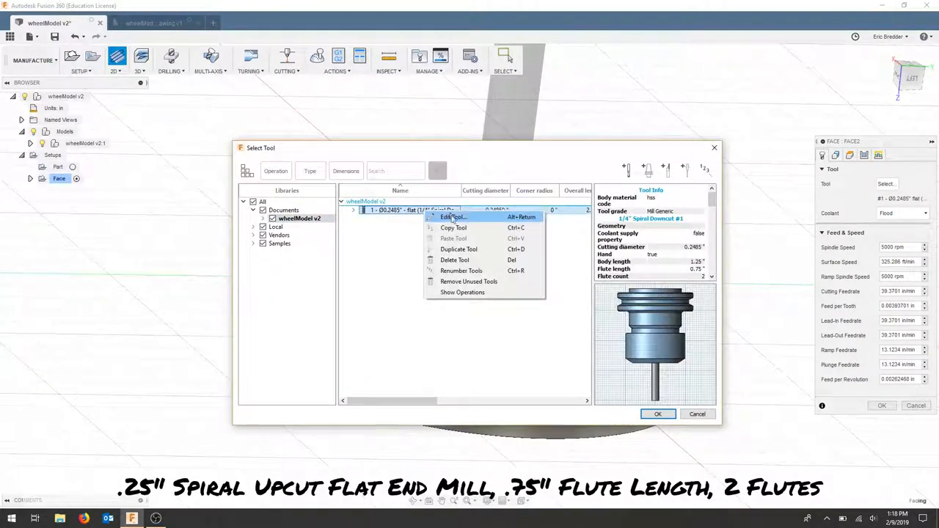
click(445, 216)
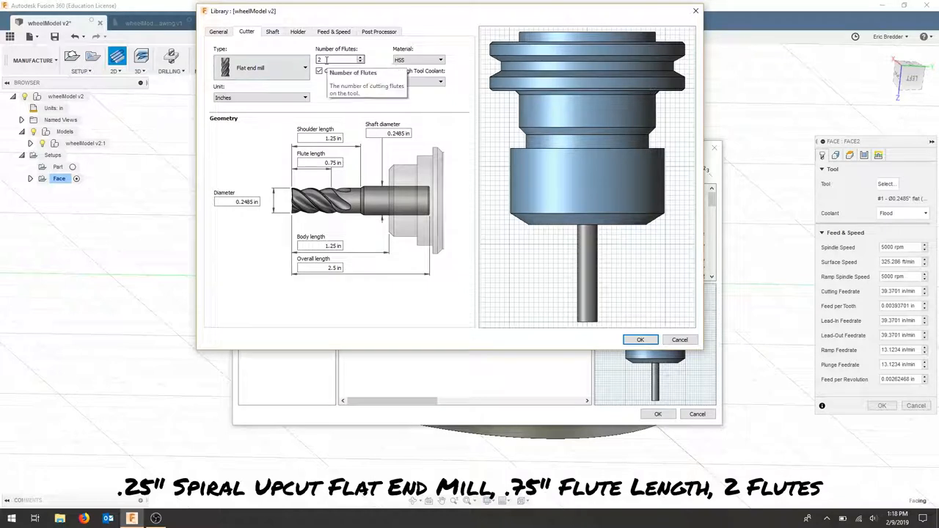
mouse_move(238, 202)
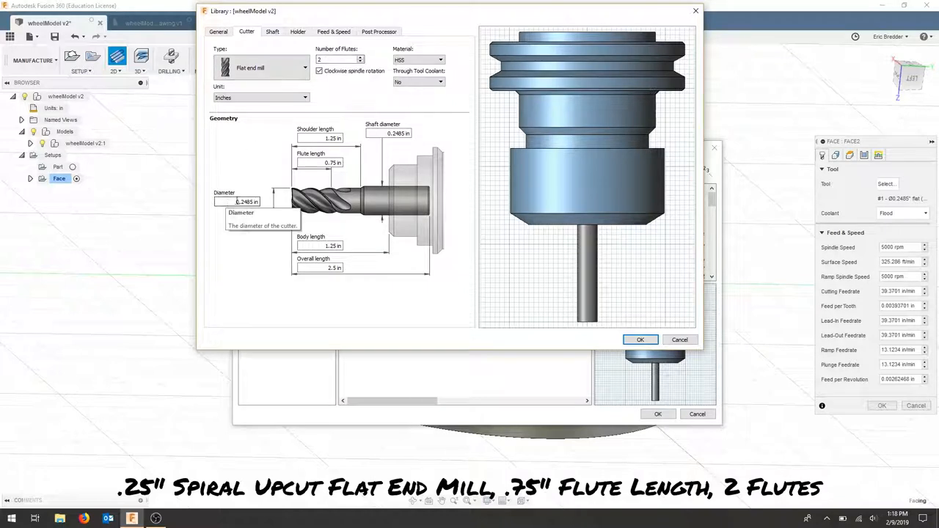
double_click(241, 202)
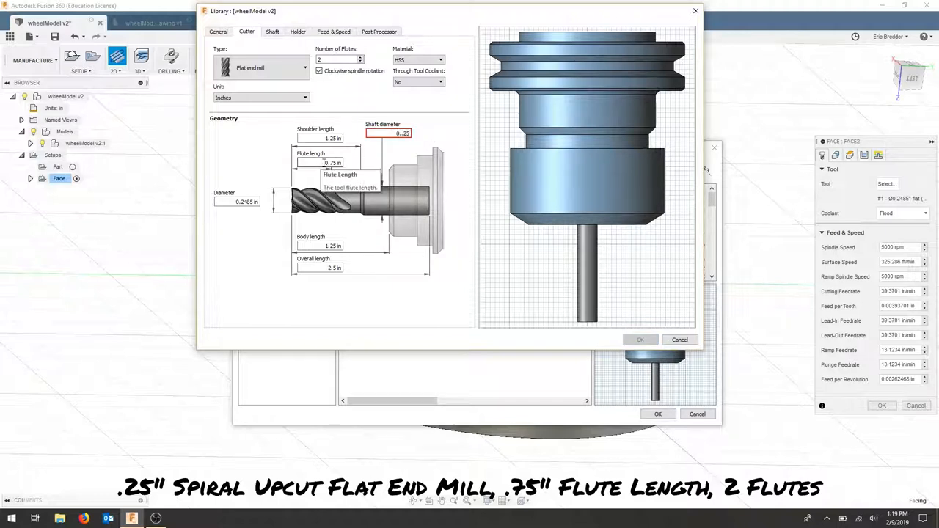
mouse_move(329, 236)
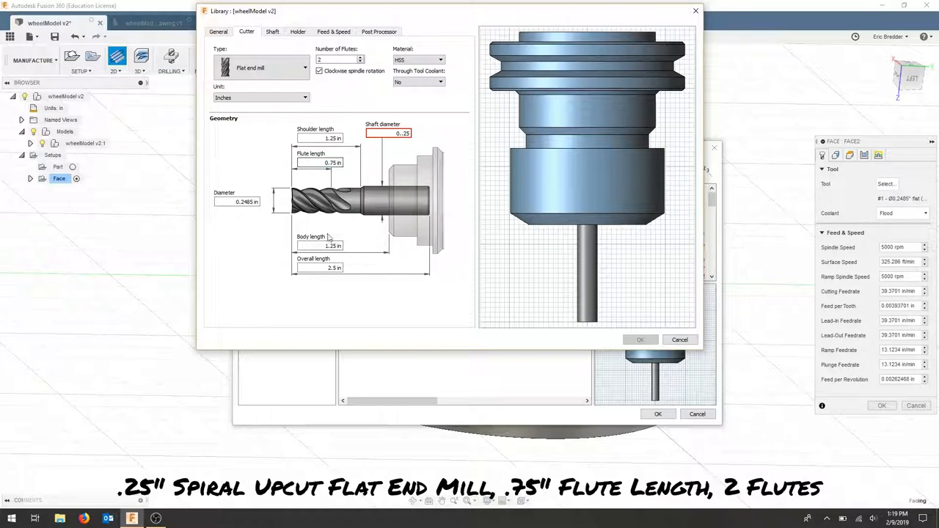
click(321, 138)
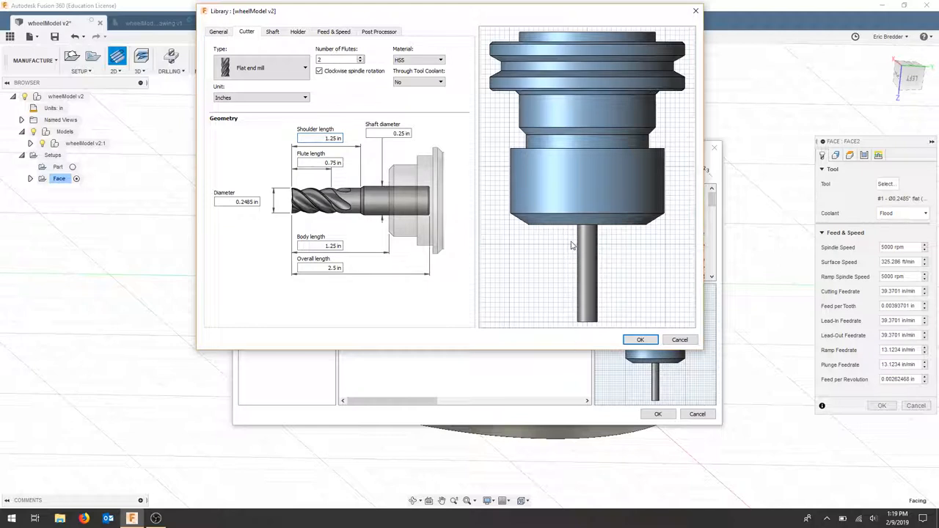
mouse_move(492, 244)
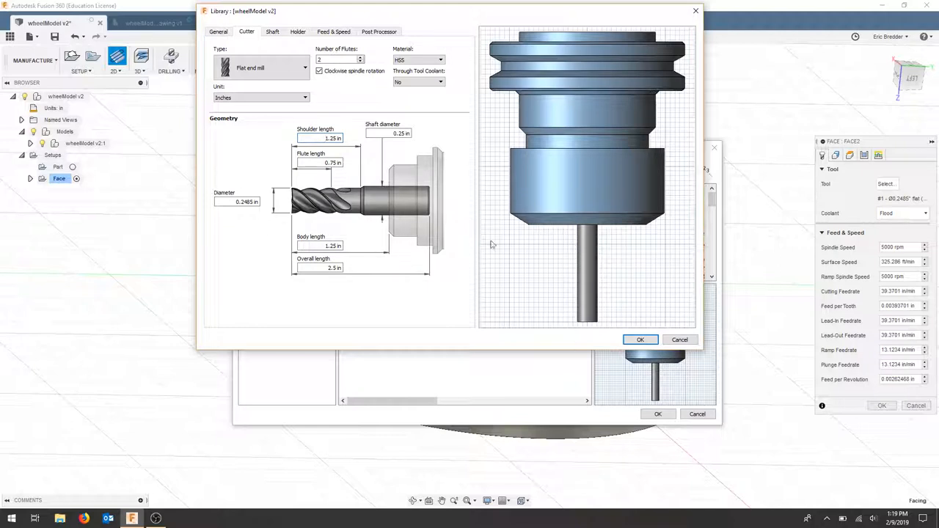
mouse_move(396, 276)
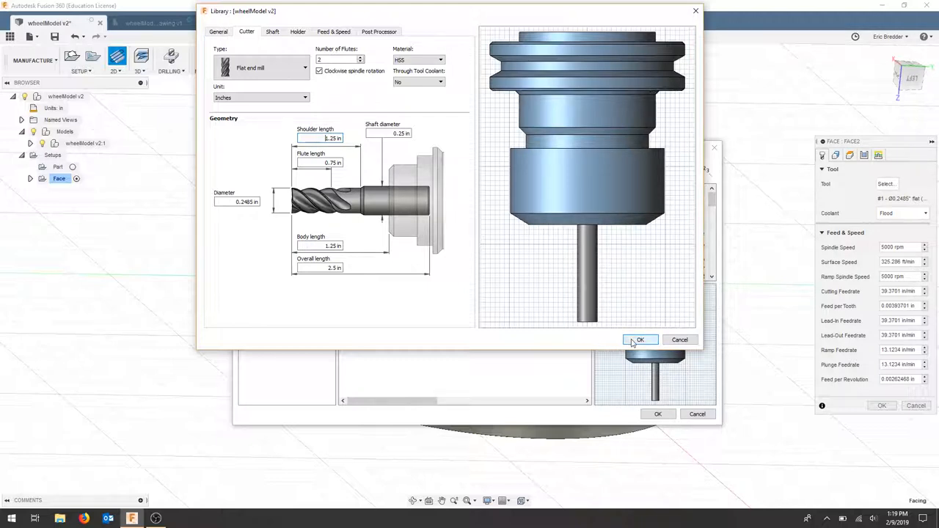
click(641, 339)
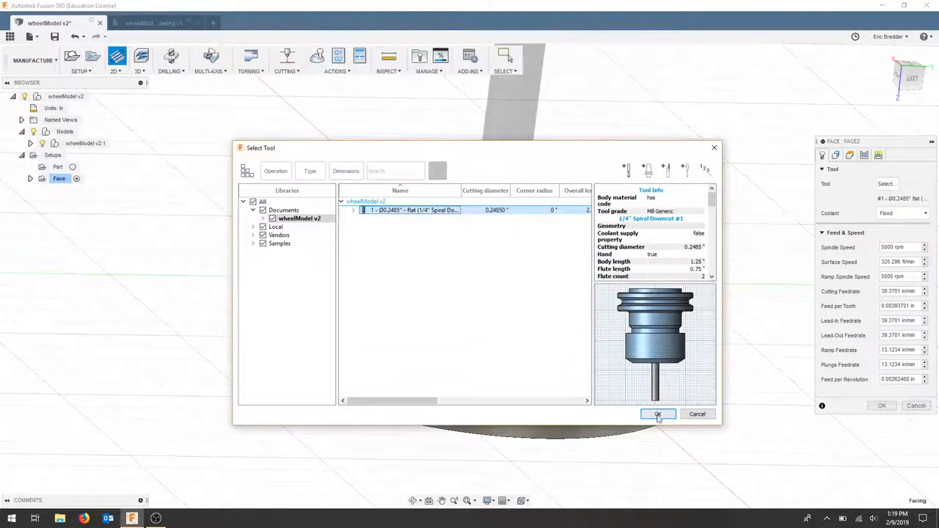
Accept the end mill, disable coolant, and verify Stock Contours is set to Nothing.
click(657, 414)
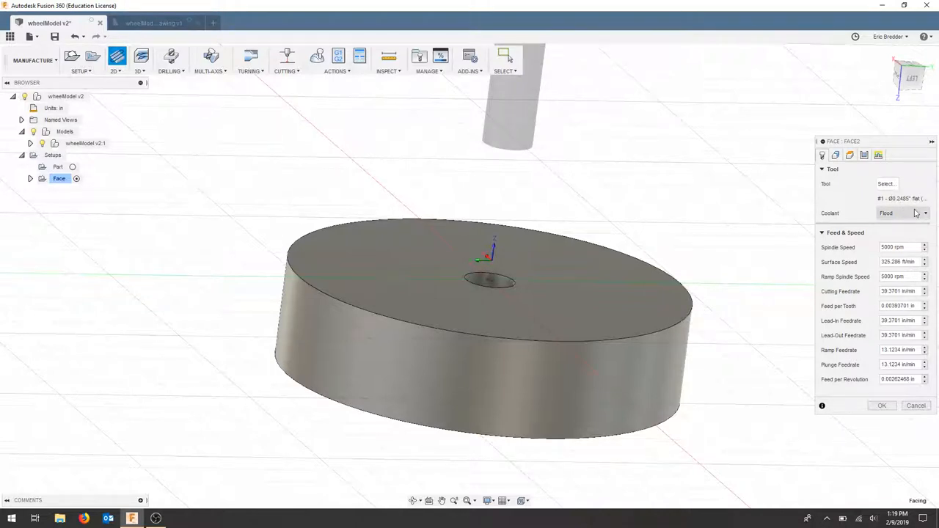
click(924, 212)
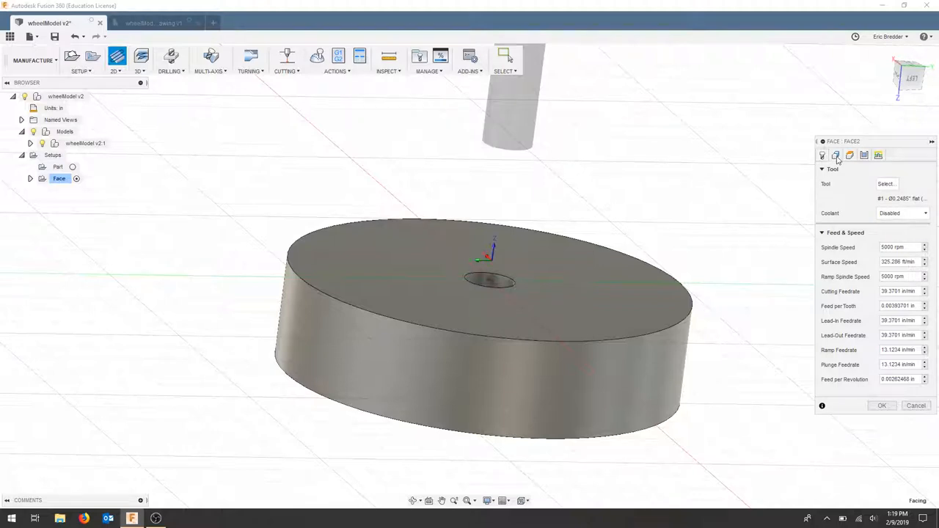
click(835, 155)
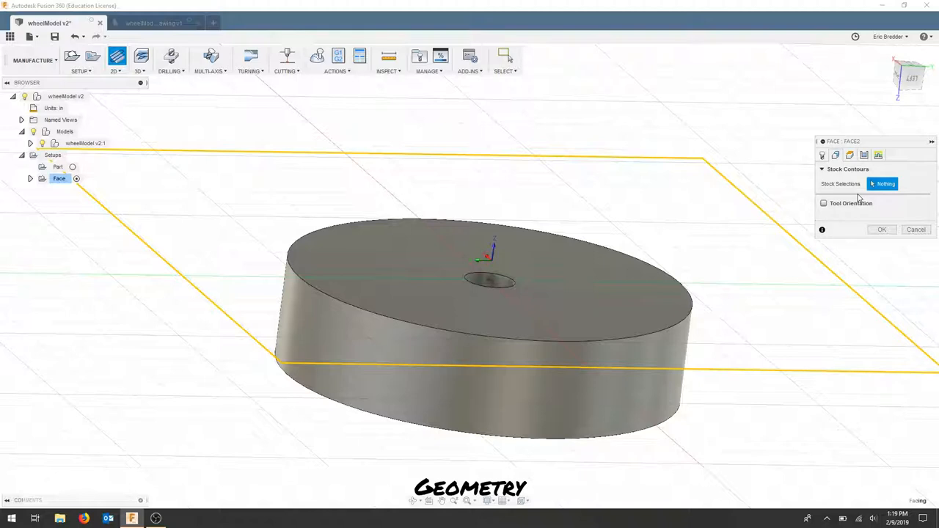
mouse_move(878, 213)
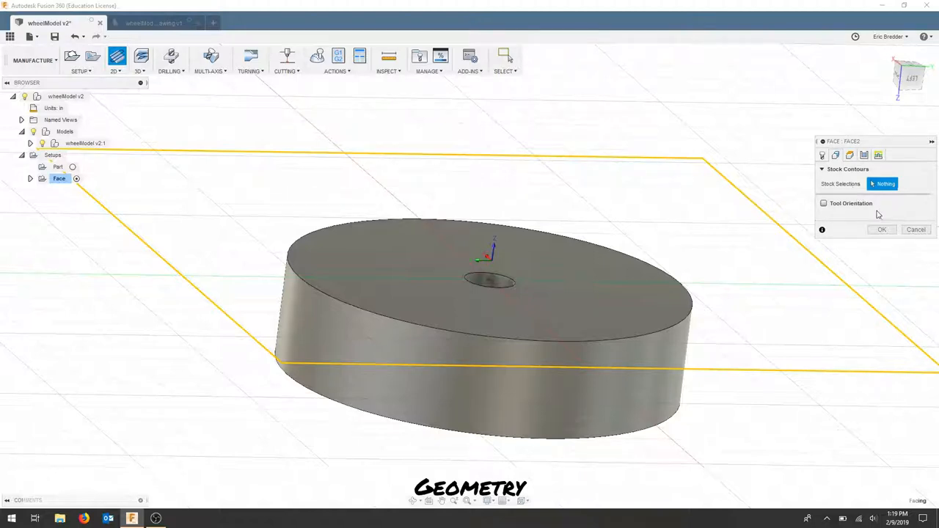
mouse_move(884, 185)
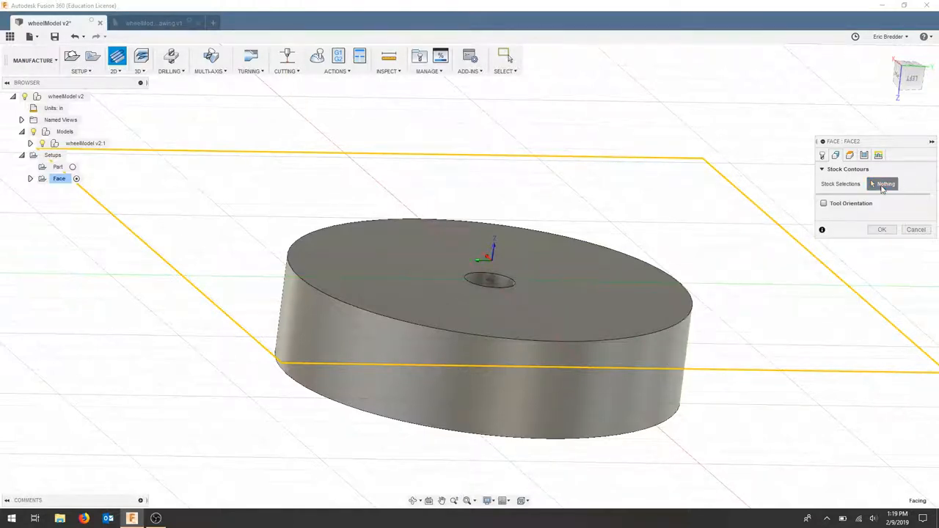
click(892, 183)
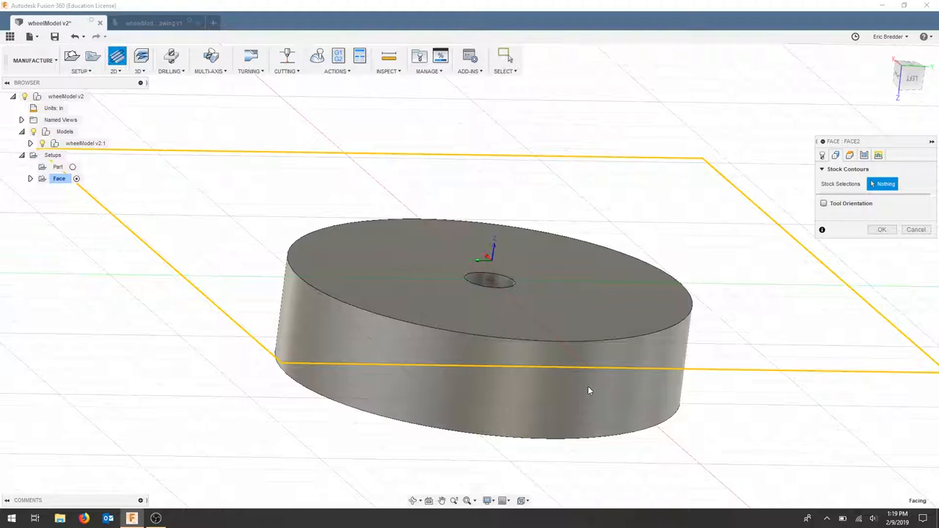
mouse_move(684, 321)
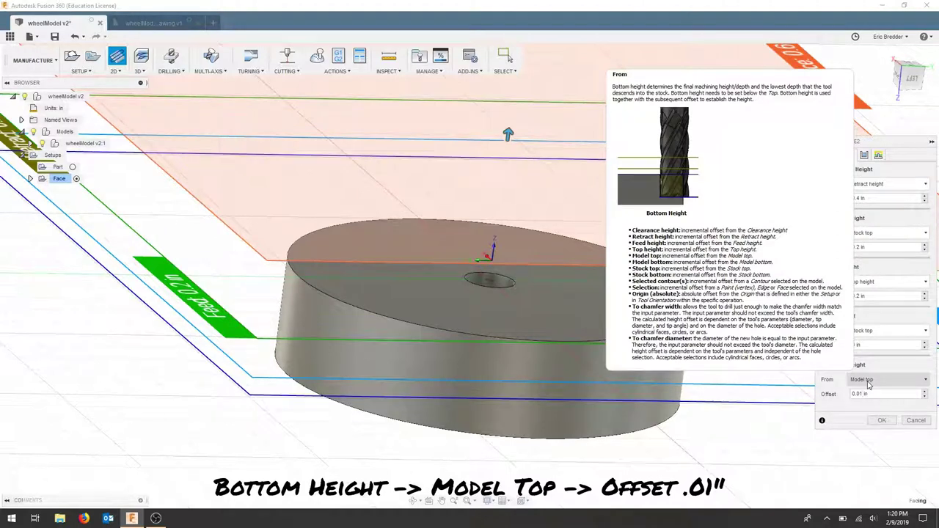
Set Face2's Bottom Height From to Model top with a 0.01 in offset.
click(875, 394)
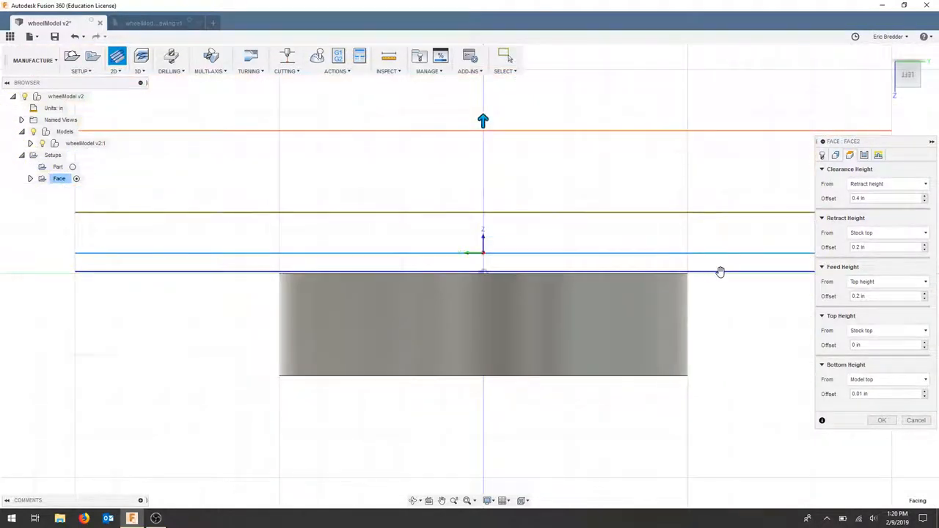
mouse_move(725, 281)
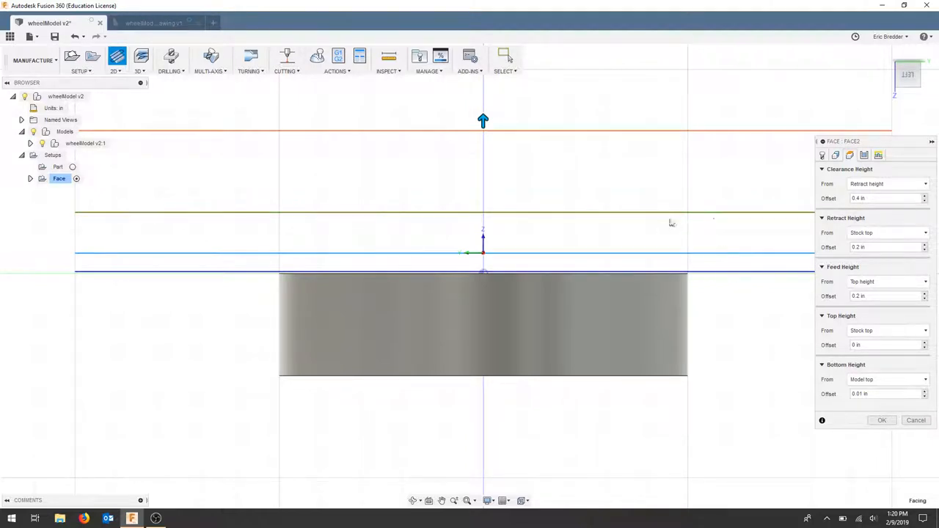
mouse_move(756, 220)
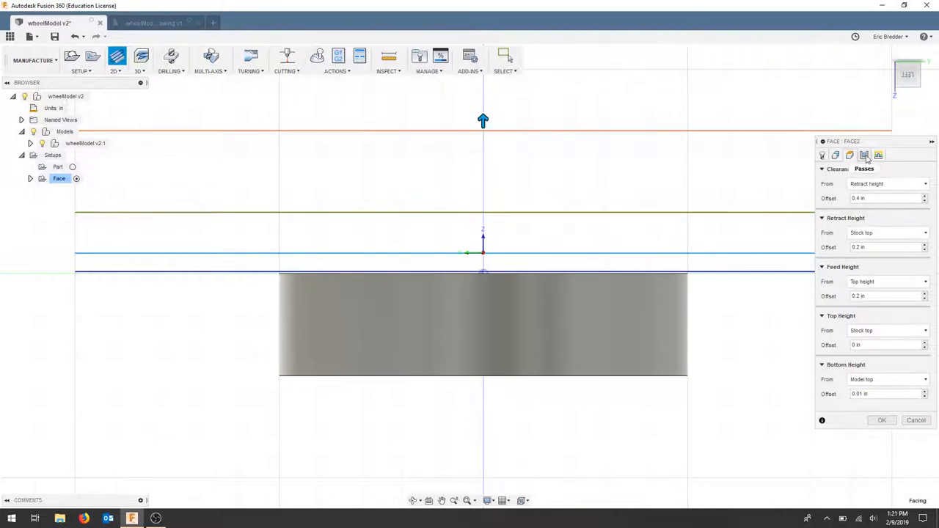
Try Multiple Depths and Stock to Leave in Face2's passes, leaving both unchecked.
click(845, 154)
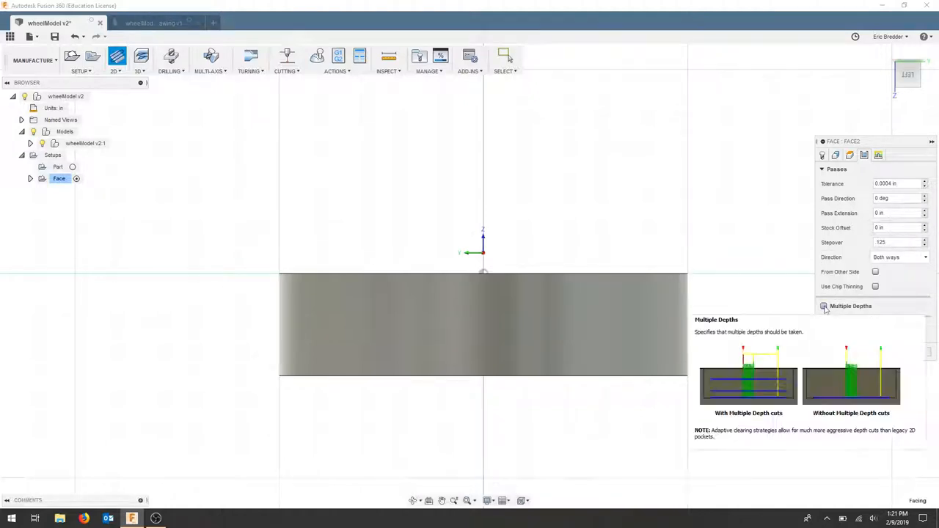
click(823, 306)
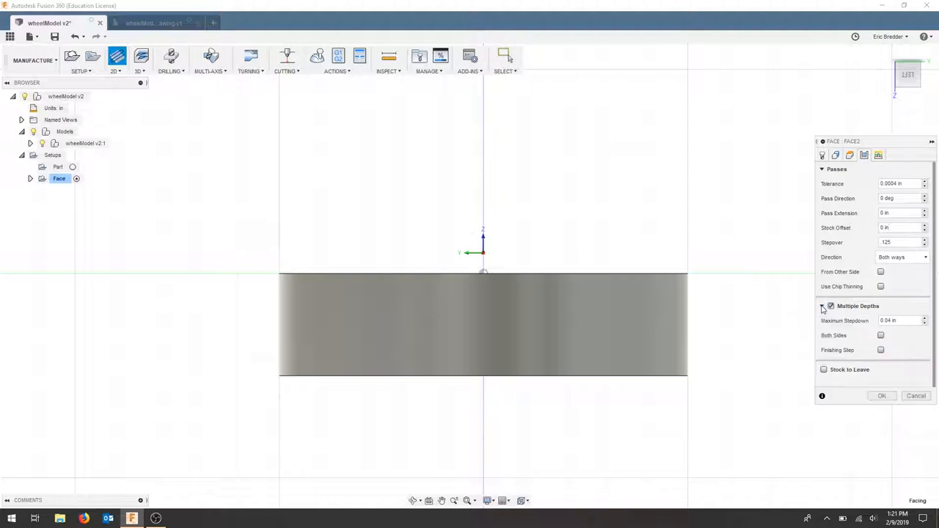
click(823, 308)
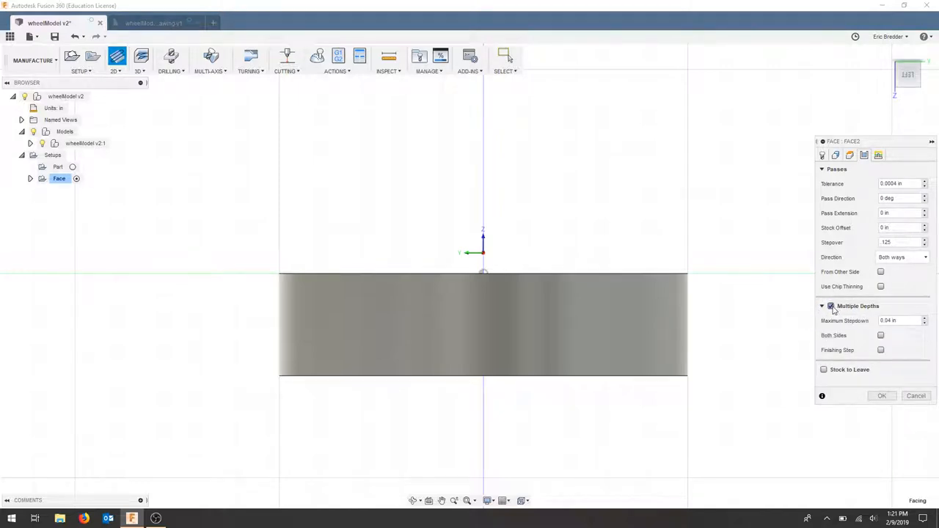
click(823, 306)
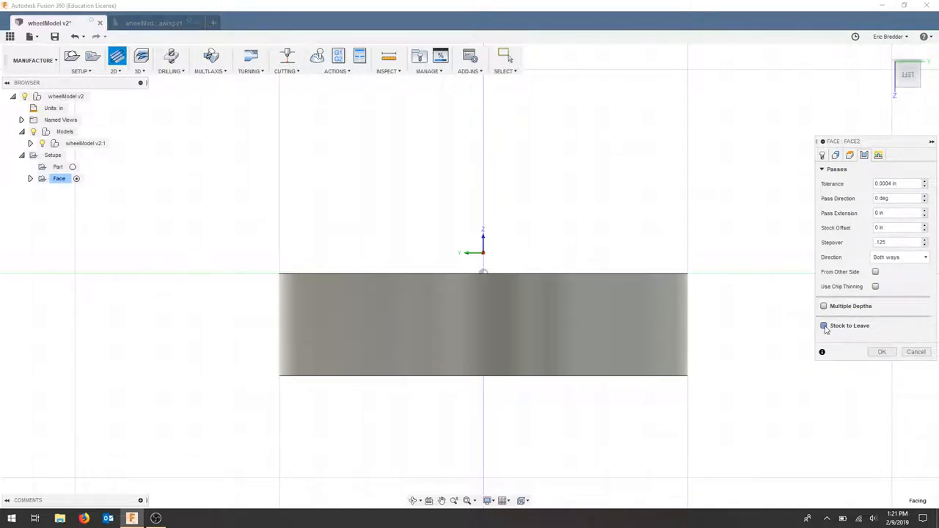
click(823, 327)
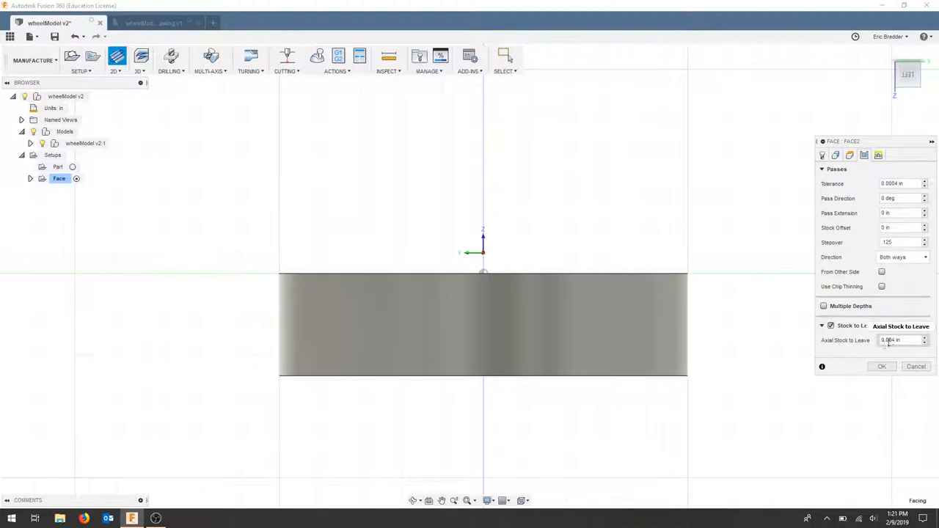
click(895, 341)
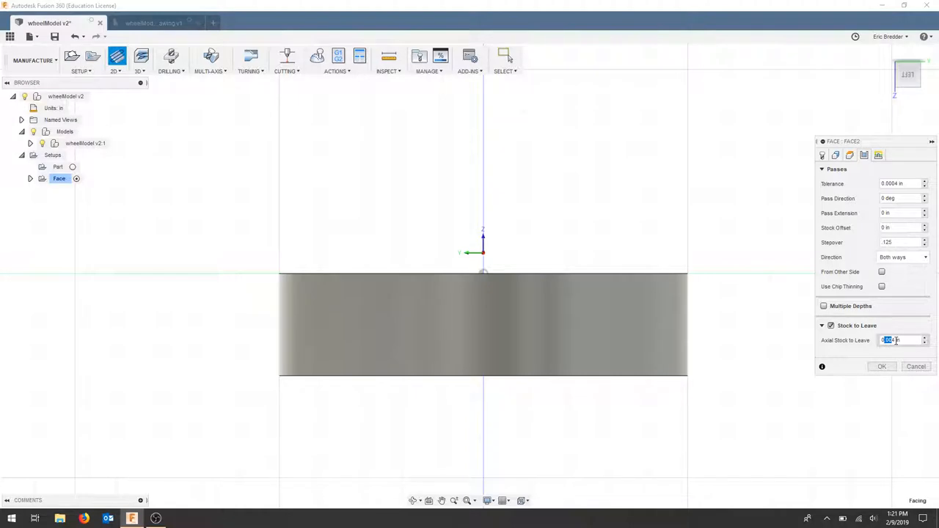
click(823, 326)
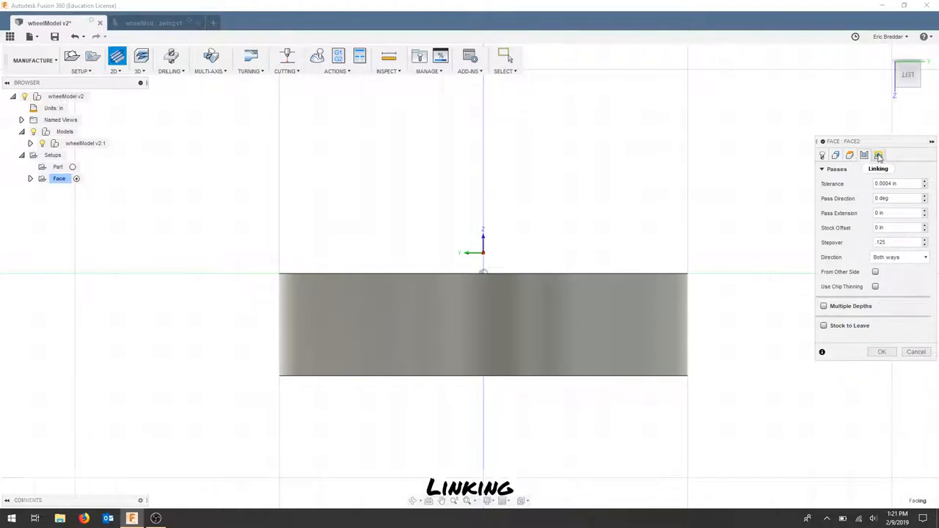
Review Face2's linking and leads settings, then accept them to generate the toolpath.
click(900, 153)
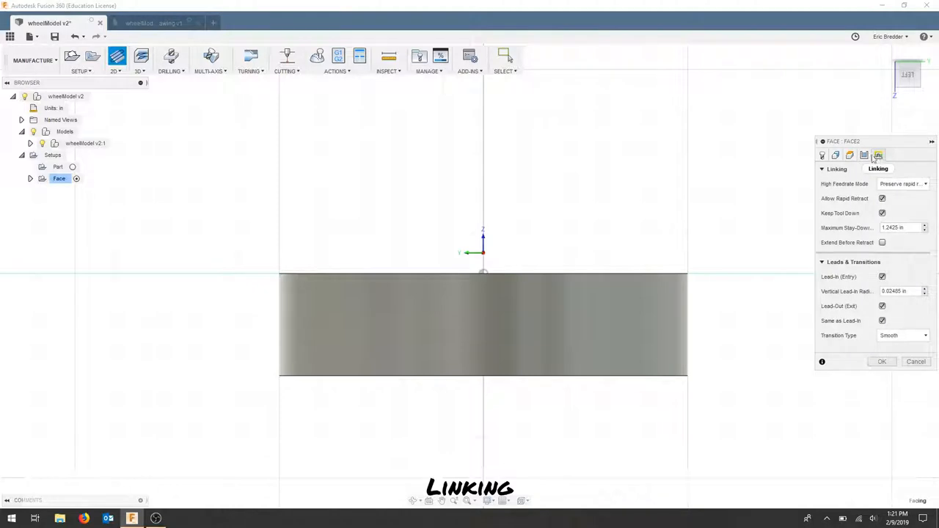
mouse_move(850, 291)
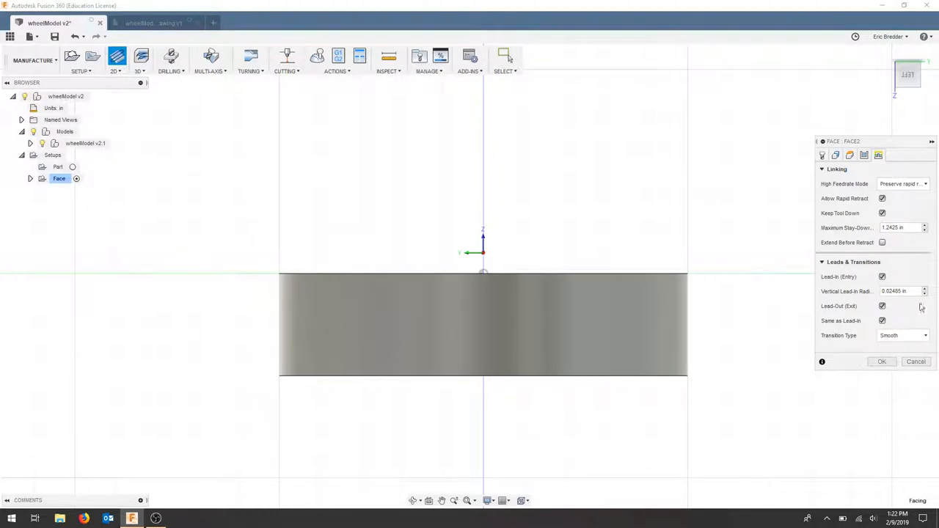
mouse_move(898, 306)
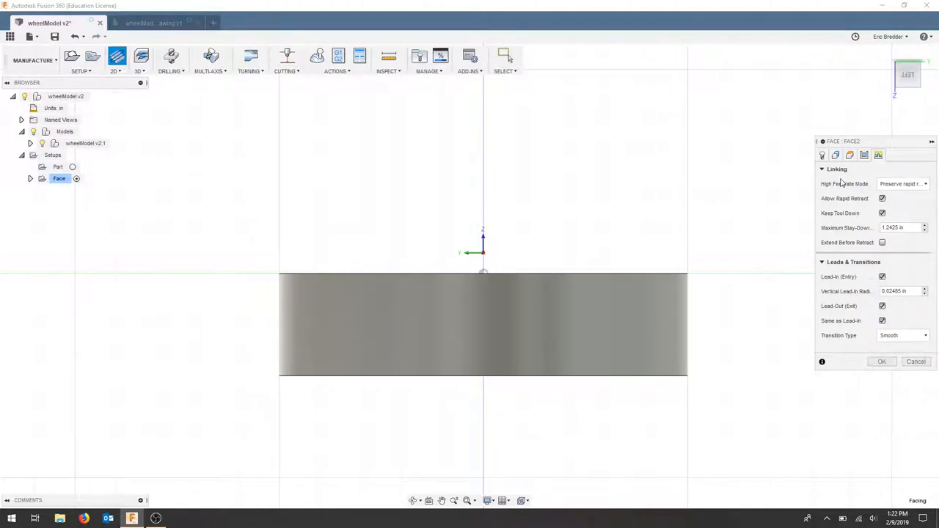
click(882, 361)
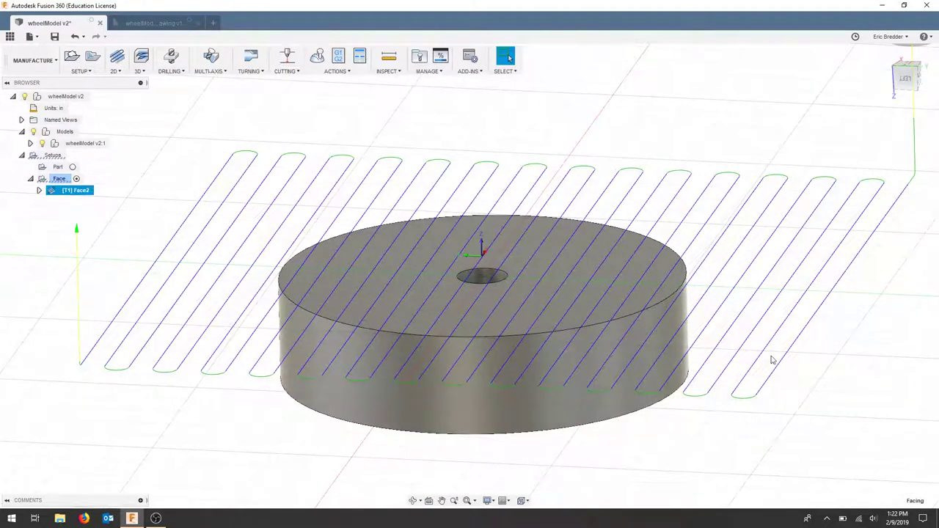
mouse_move(361, 138)
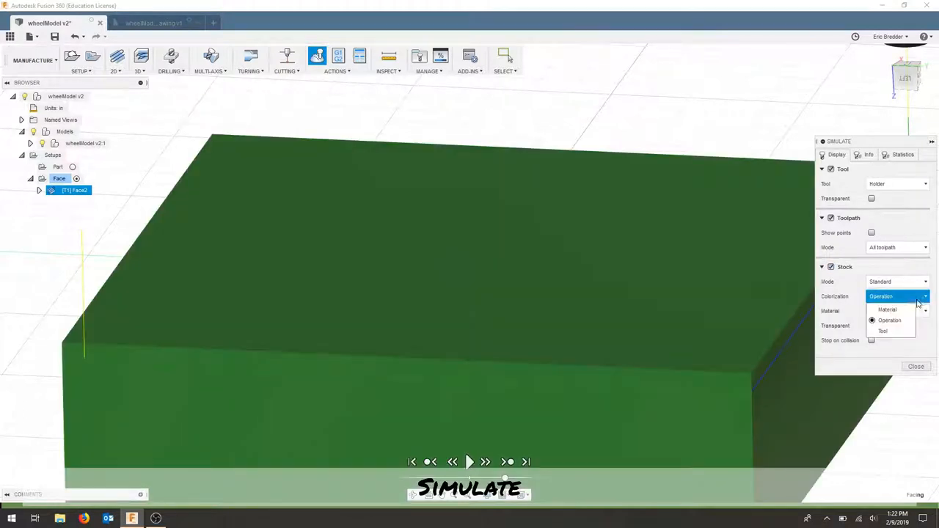
Colour the stock by material as Wall Paint, play the simulation faster, then close it.
click(889, 309)
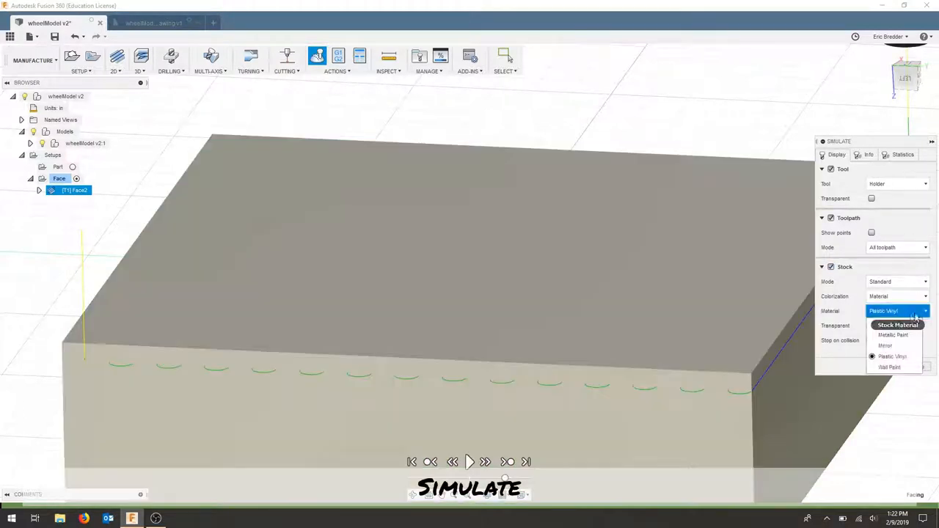
click(896, 366)
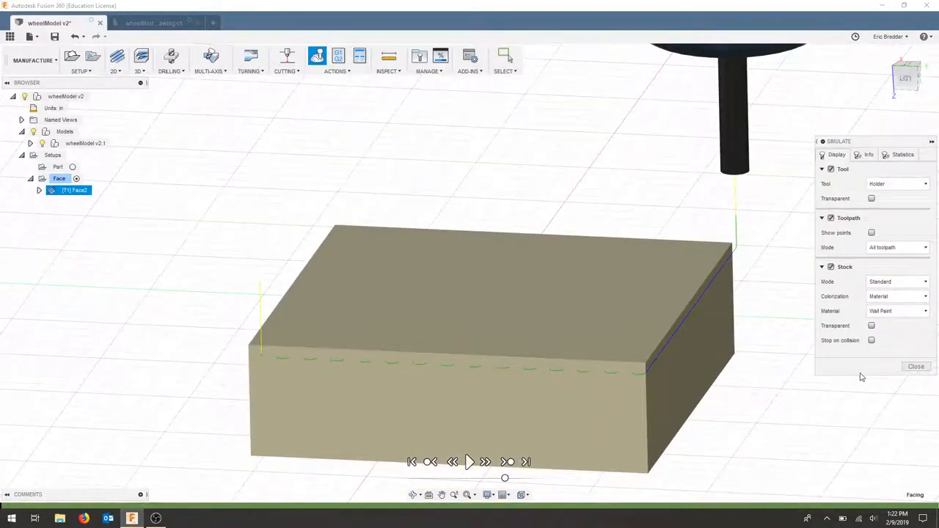
click(471, 462)
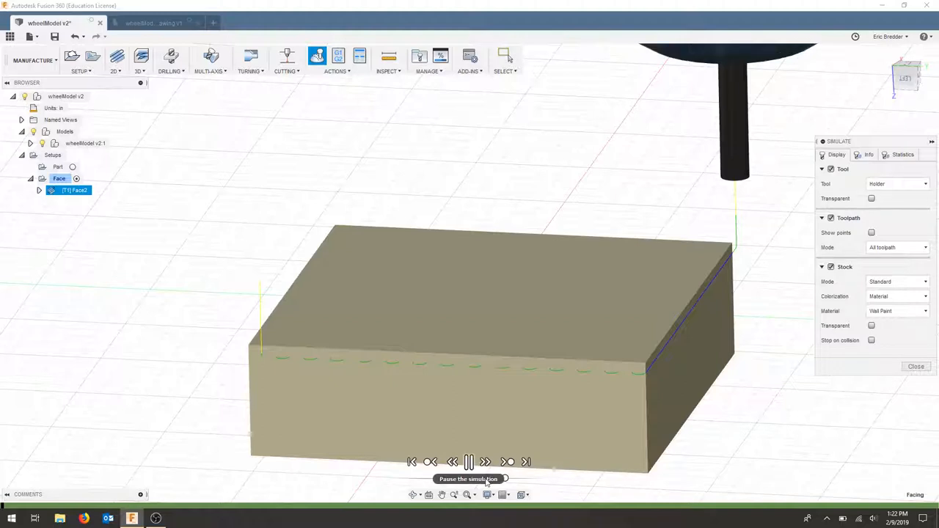
click(469, 461)
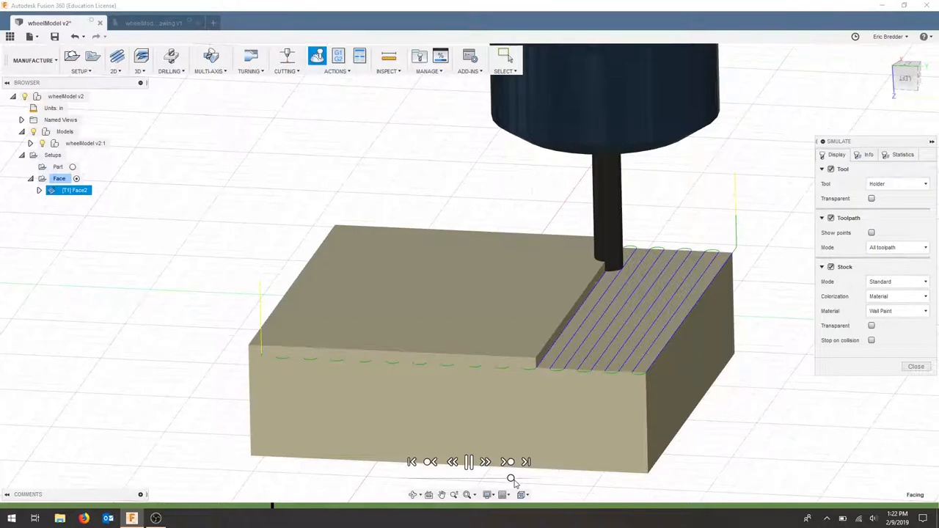
click(468, 460)
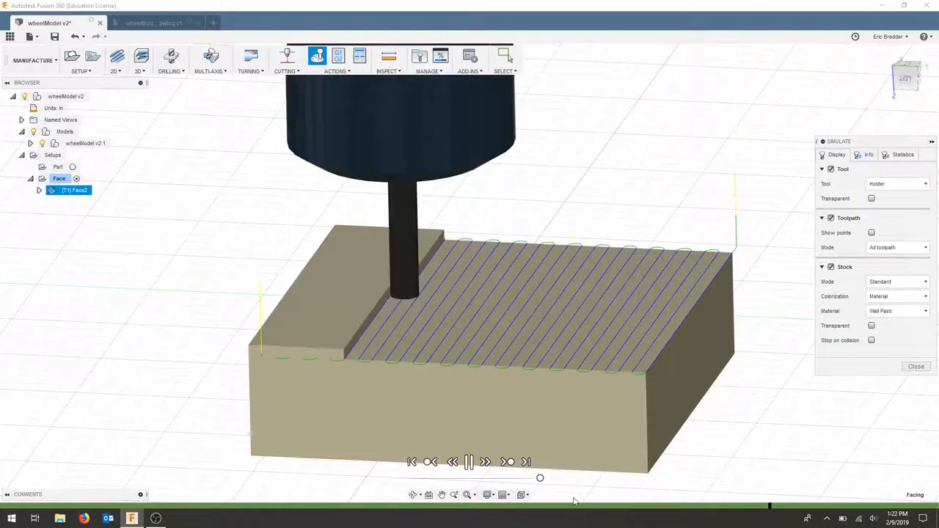
click(471, 459)
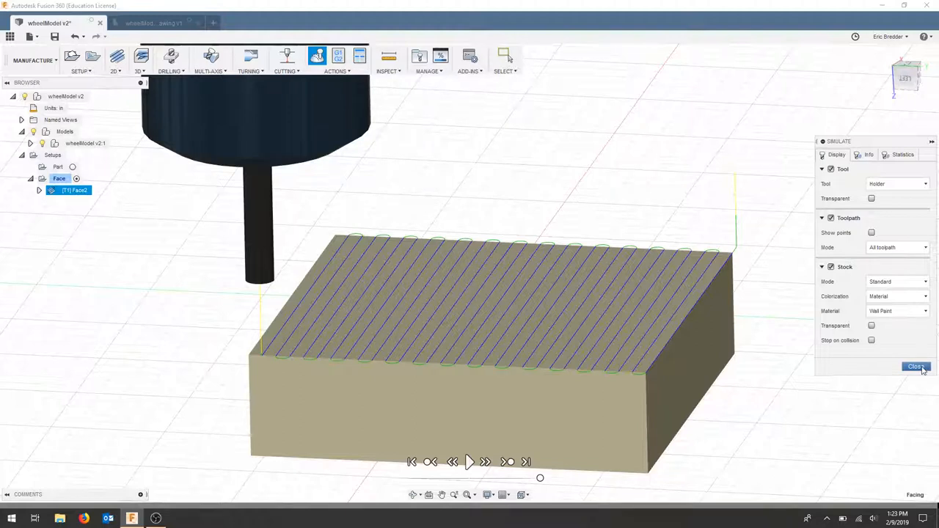
click(914, 366)
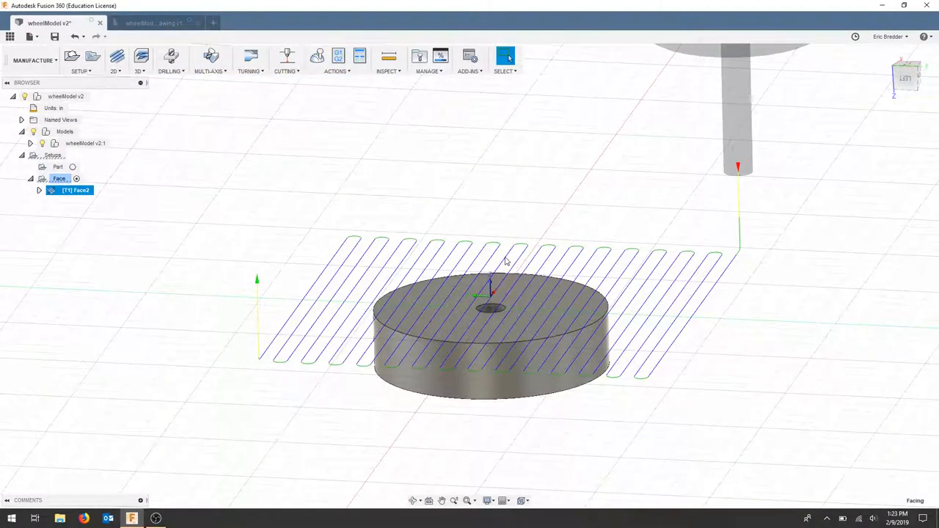
Reopen Face2 and check its geometry, heights (bottom offset 0.01 in) and passes.
right_click(71, 190)
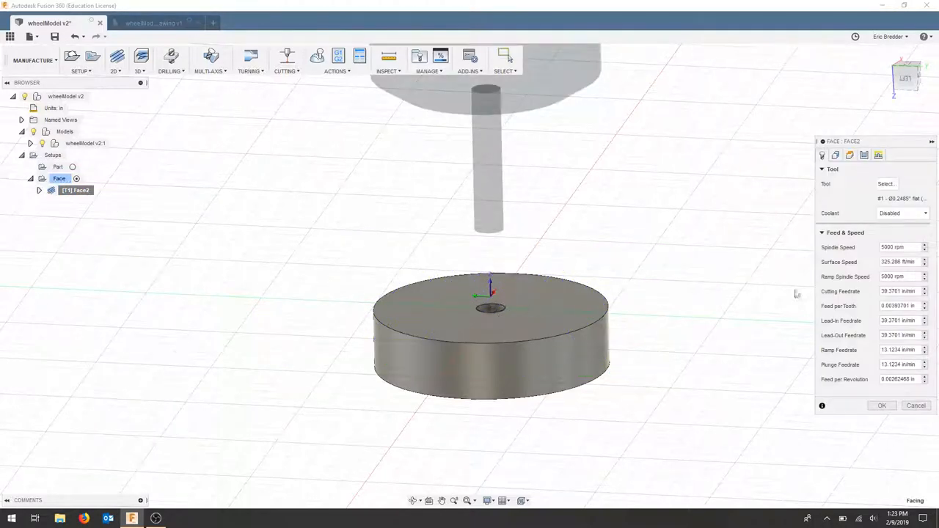
click(834, 155)
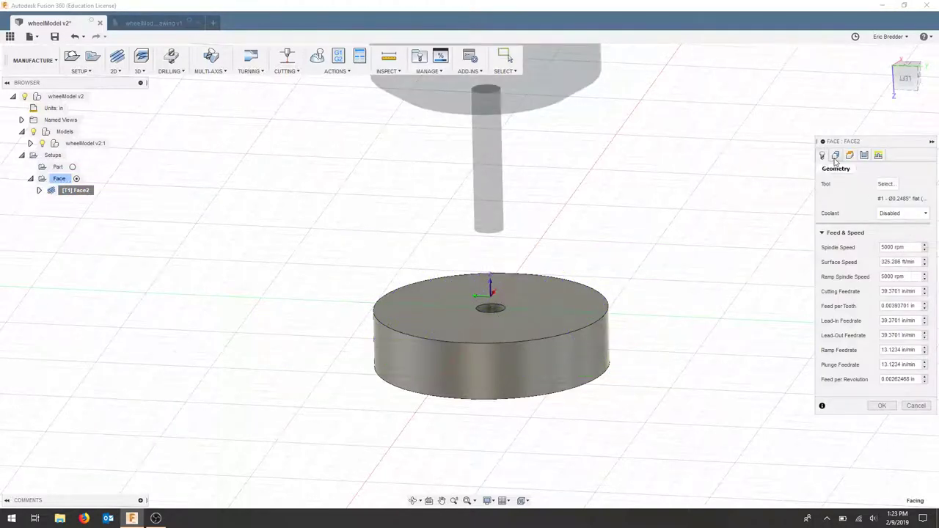
click(840, 154)
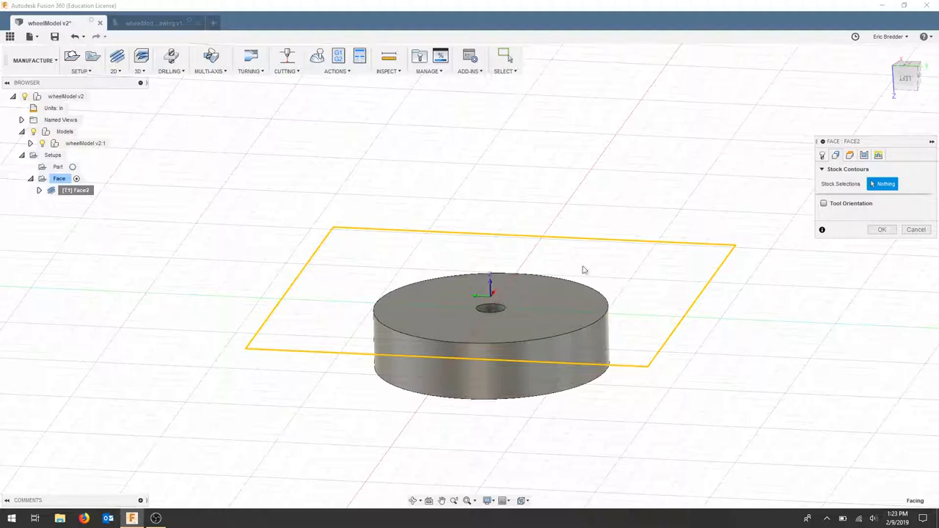
click(850, 154)
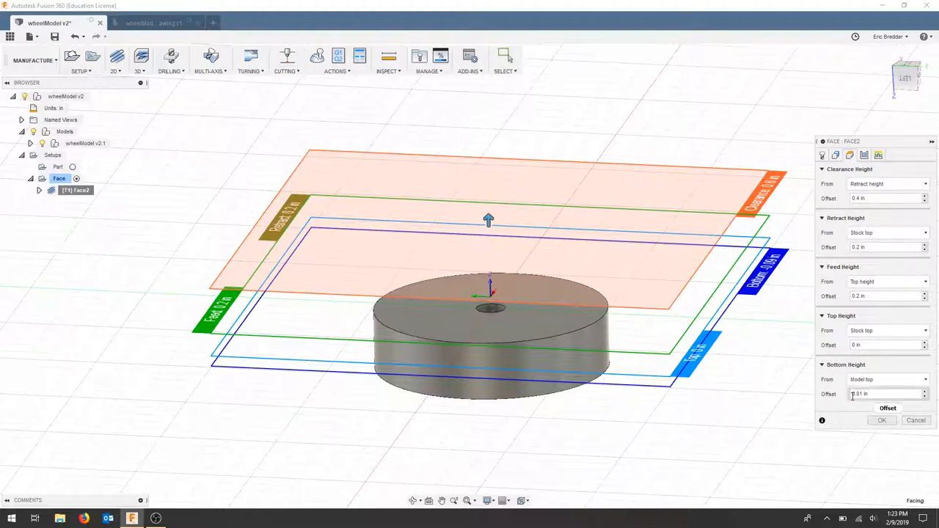
mouse_move(863, 393)
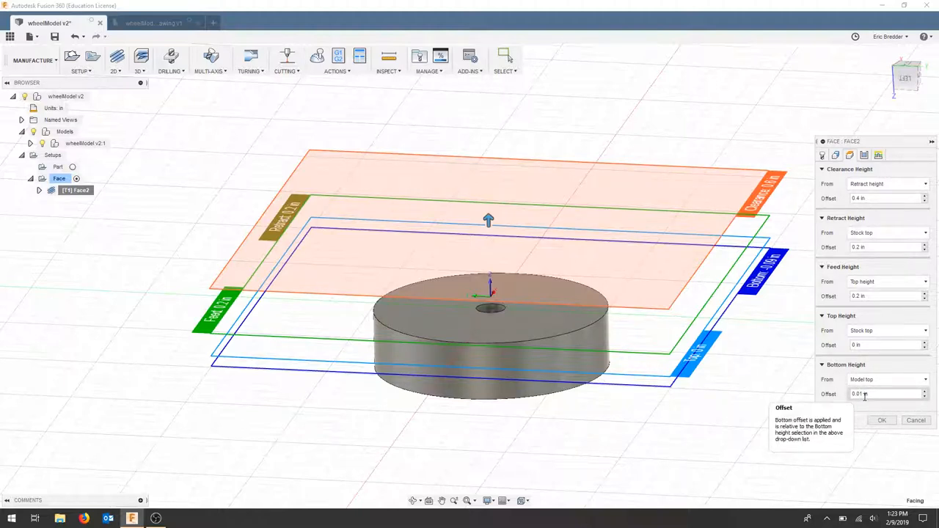
click(862, 155)
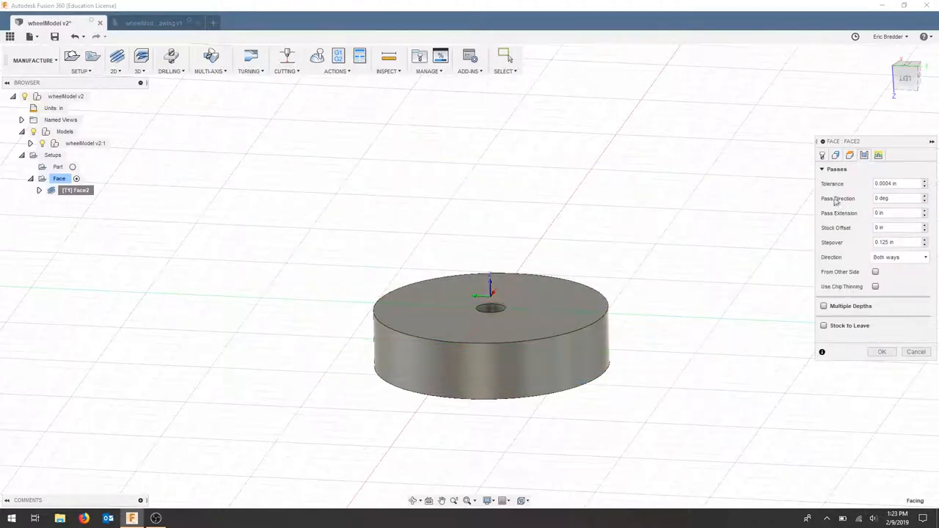
Set Face2's stock offset to .25 in and stepover to 0.23 in, and apply.
click(891, 212)
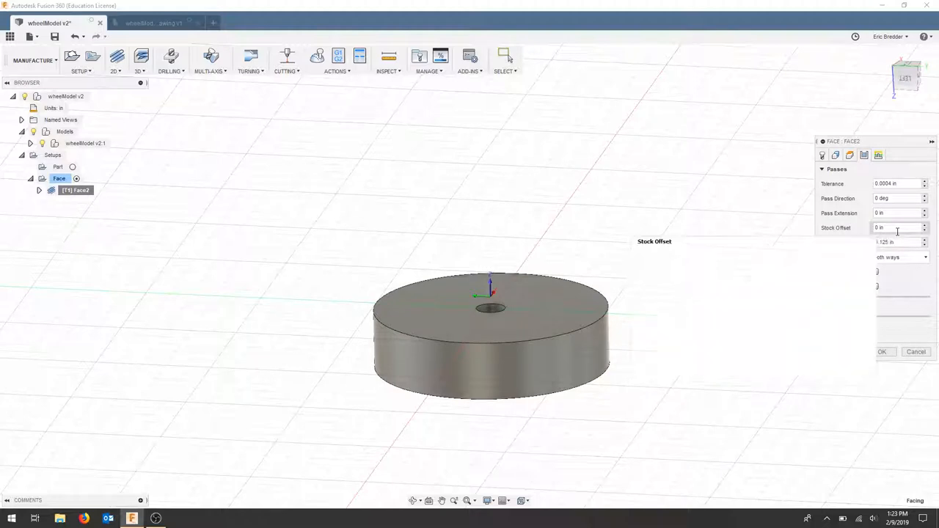
mouse_move(896, 228)
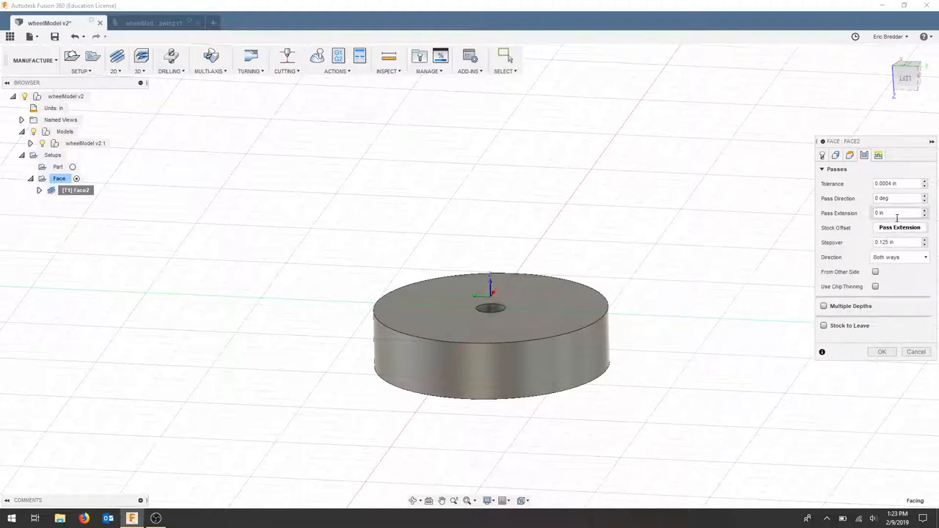
mouse_move(897, 217)
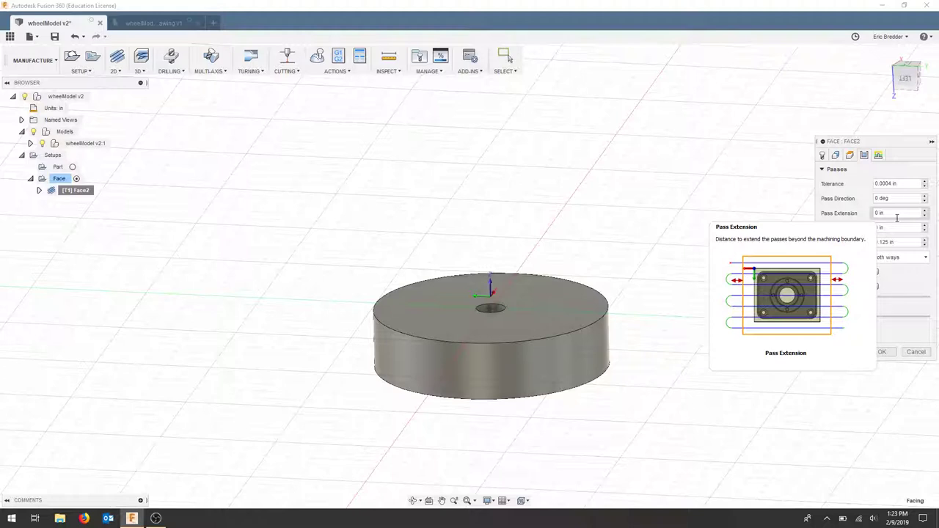
mouse_move(897, 227)
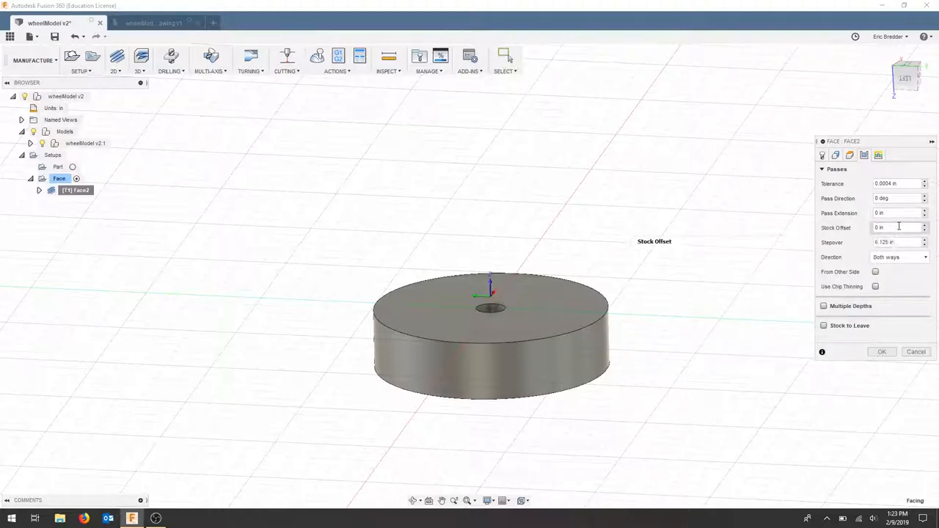
mouse_move(899, 227)
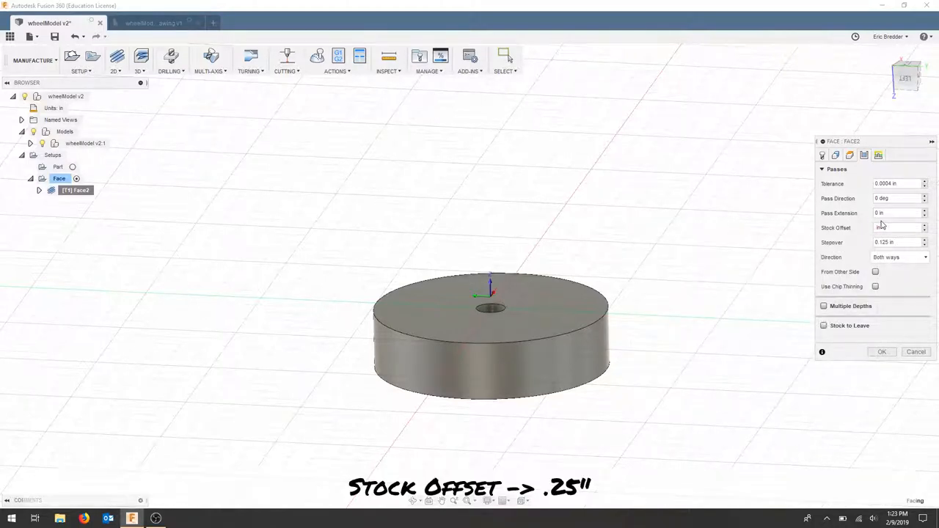
text(.25 in)
click(897, 242)
text(0.23)
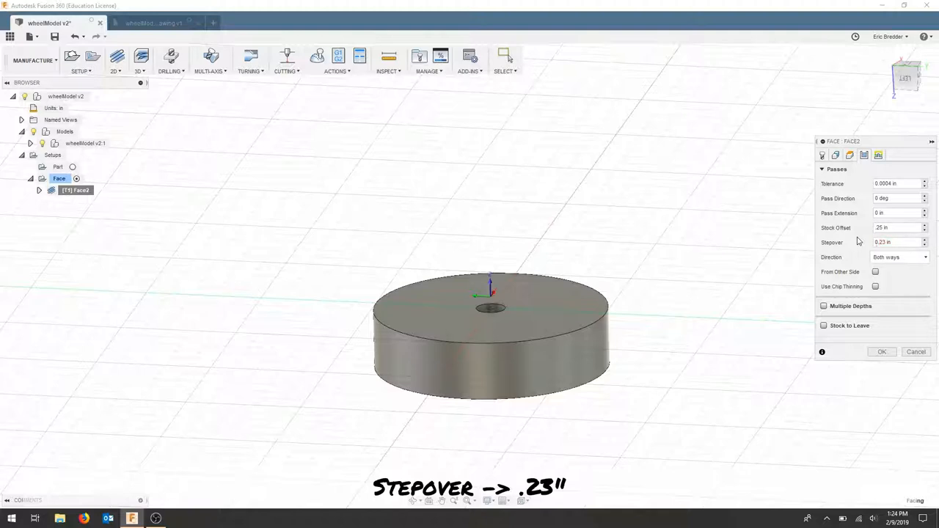
click(882, 351)
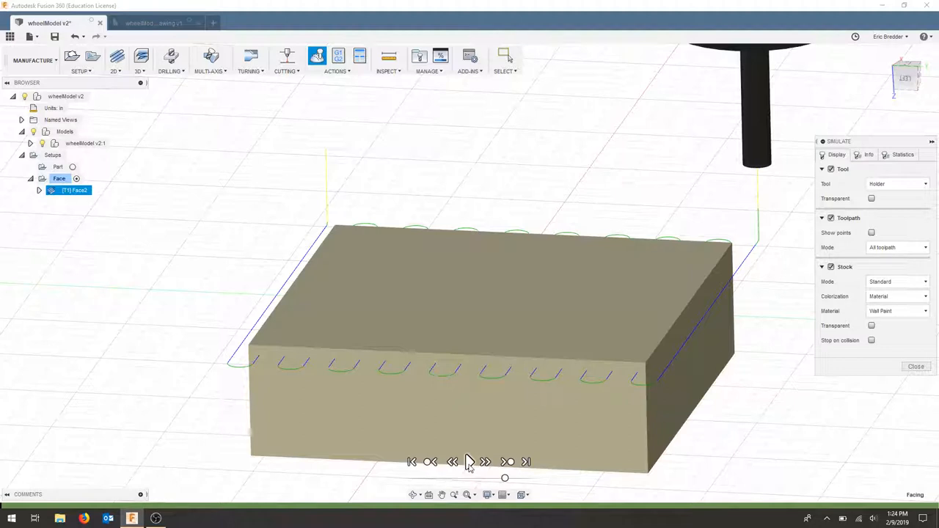
Play the regenerated Face2 facing passes in the simulation, then close it.
click(470, 462)
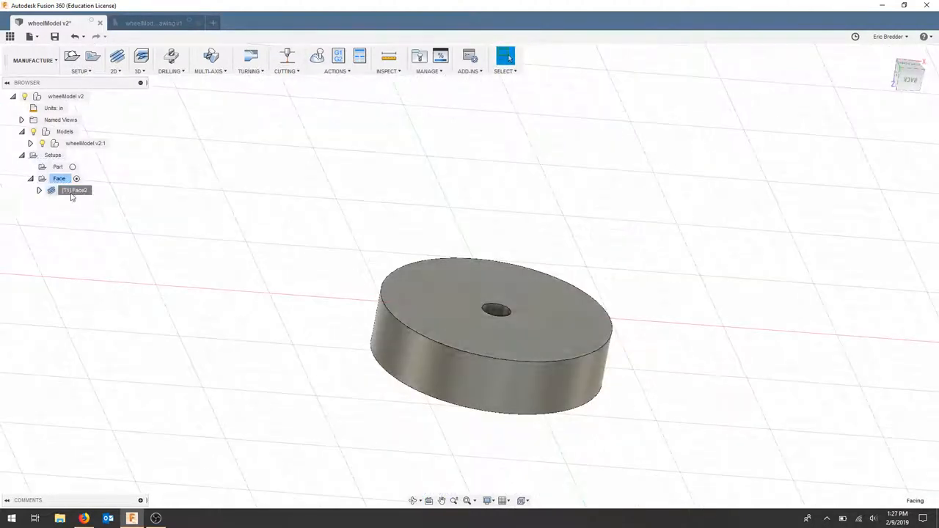
Post-process the Face setup to the Desktop folder with program name facingWheel.
click(74, 190)
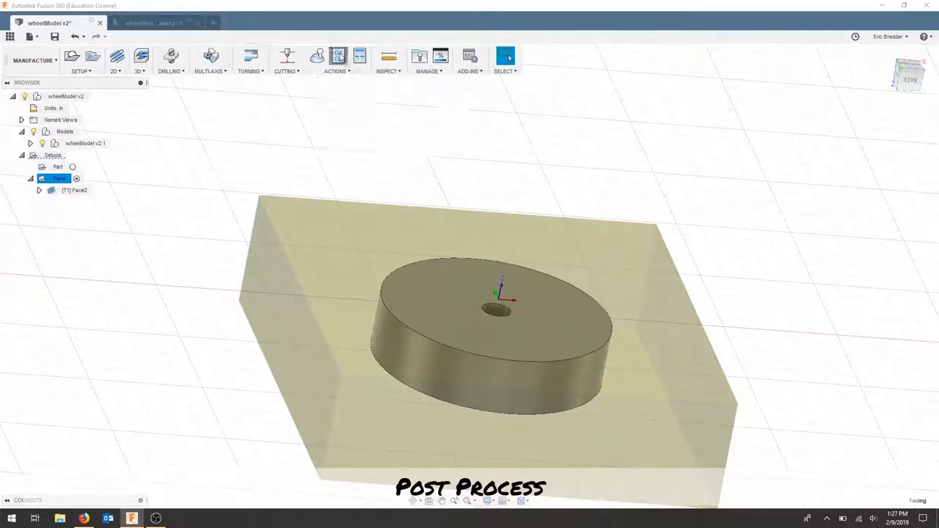
click(337, 57)
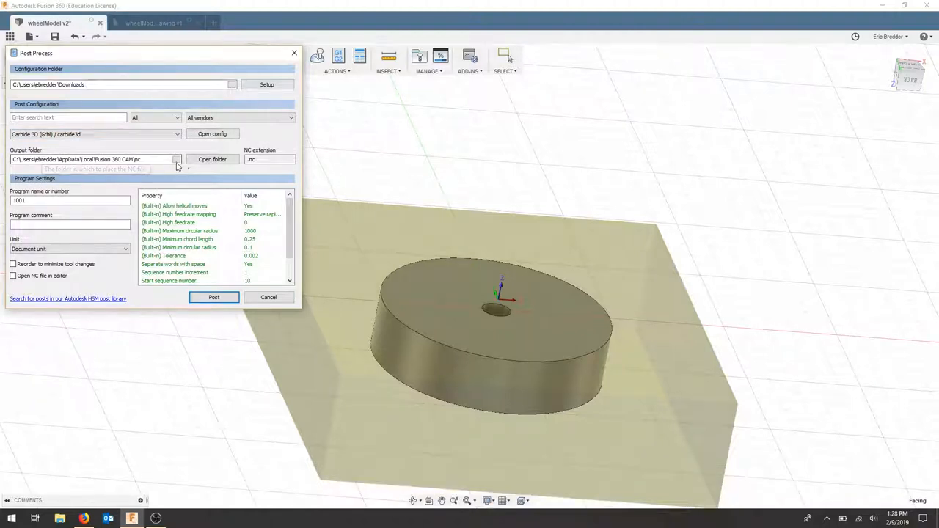
click(176, 159)
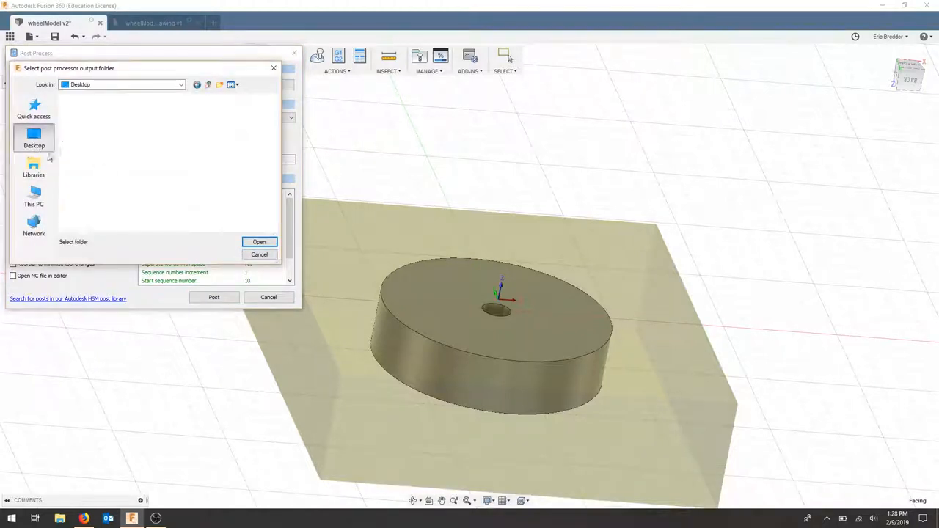
click(259, 242)
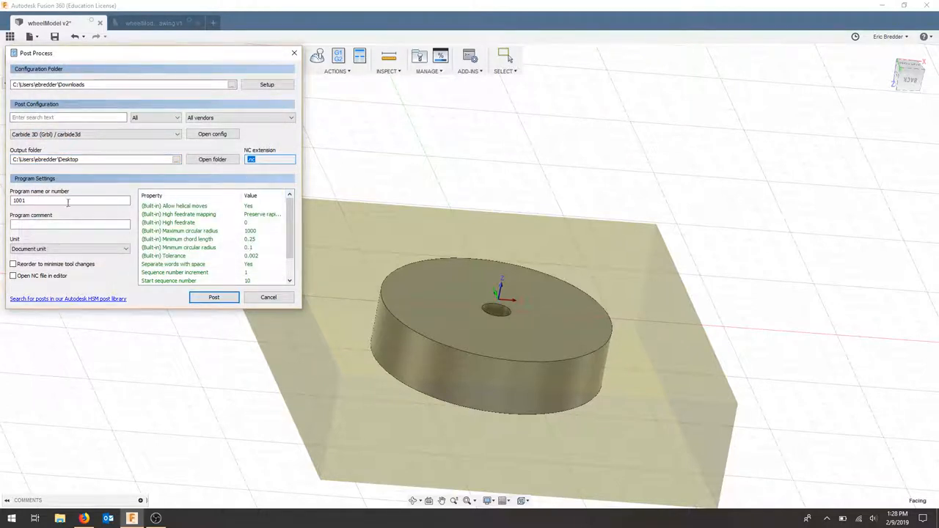
click(66, 200)
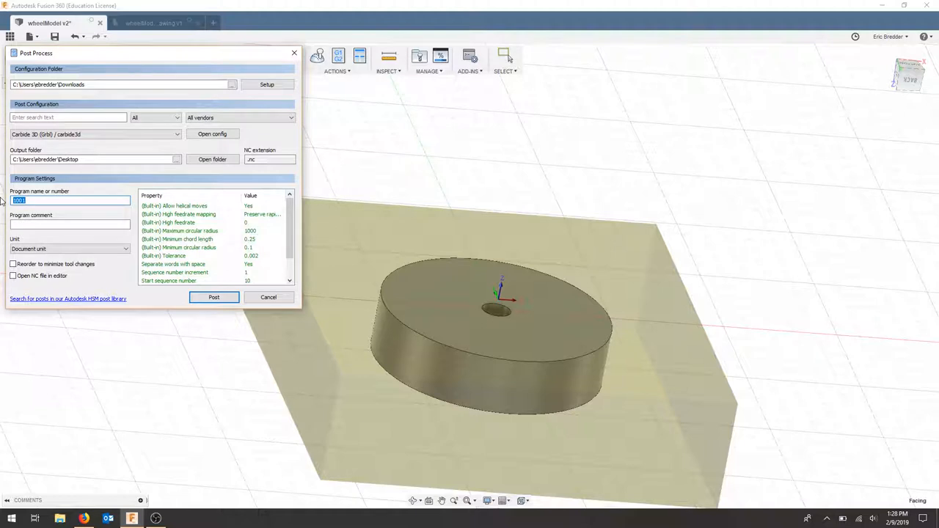
text(facingwheel)
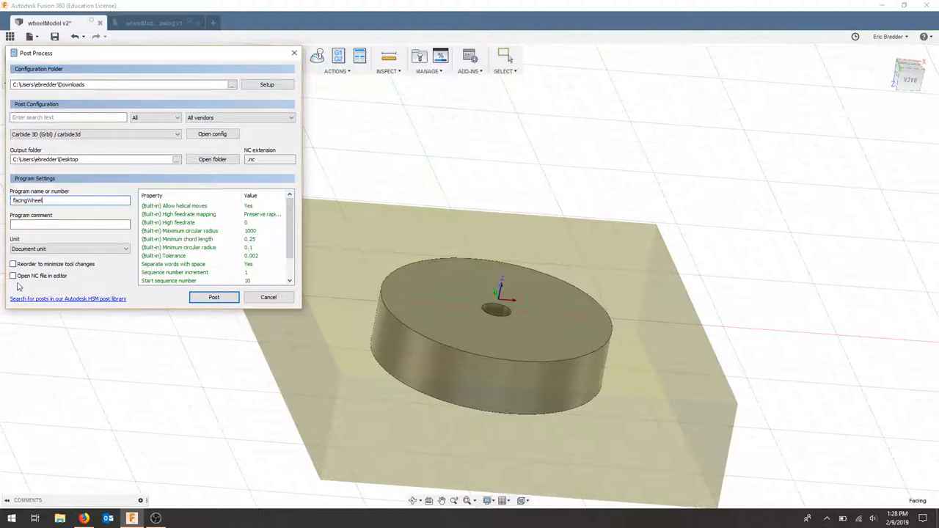
mouse_move(33, 283)
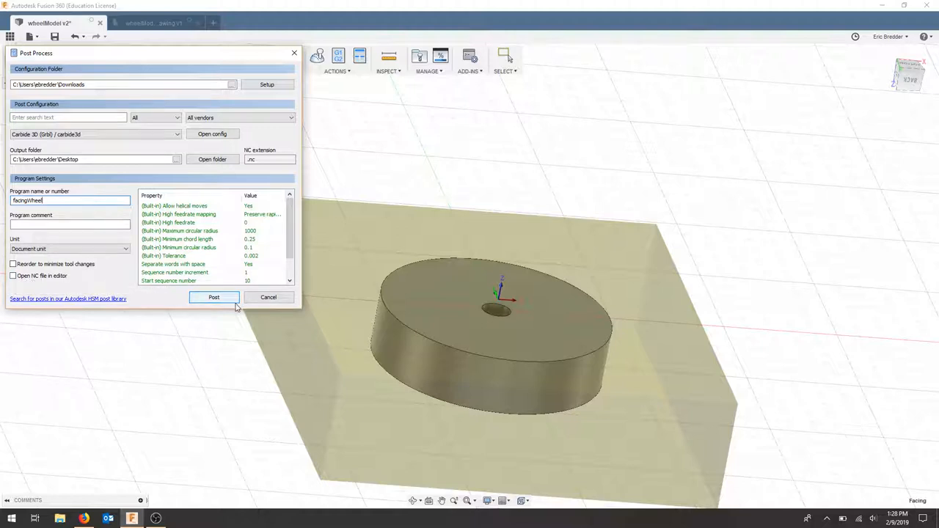
mouse_move(213, 297)
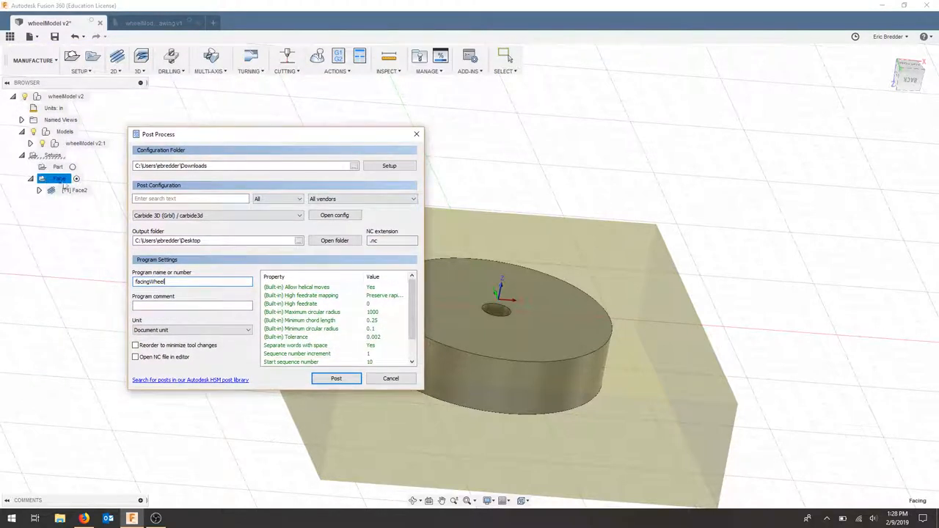
mouse_move(71, 165)
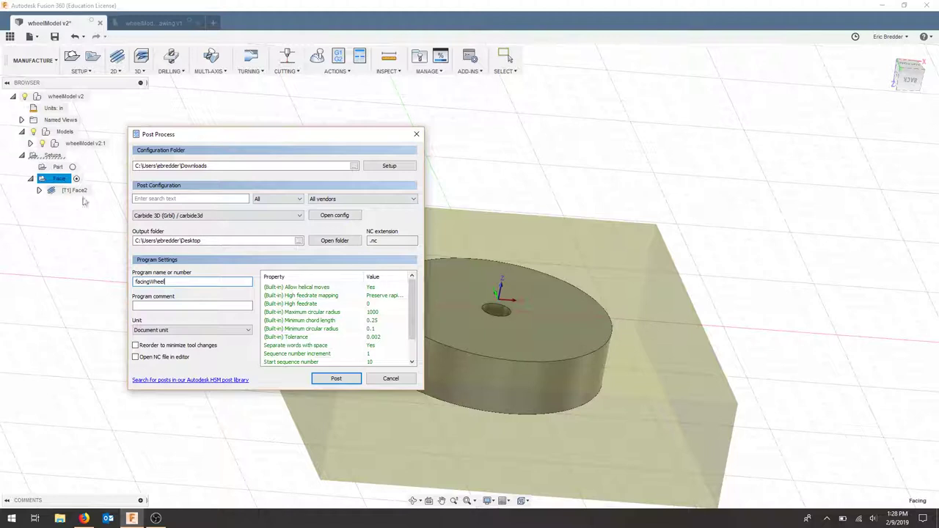
mouse_move(336, 379)
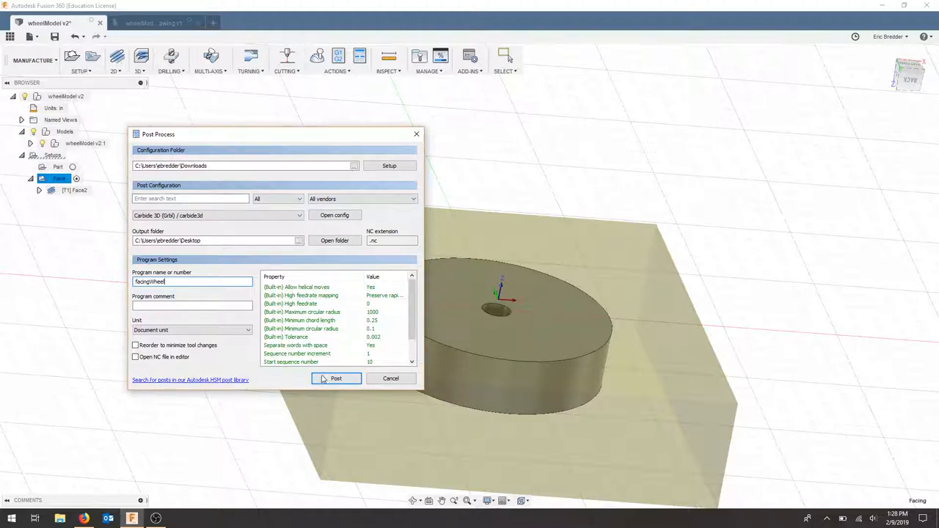
Post facingWheel.nc, find it on the Desktop, and choose Open with.
click(336, 379)
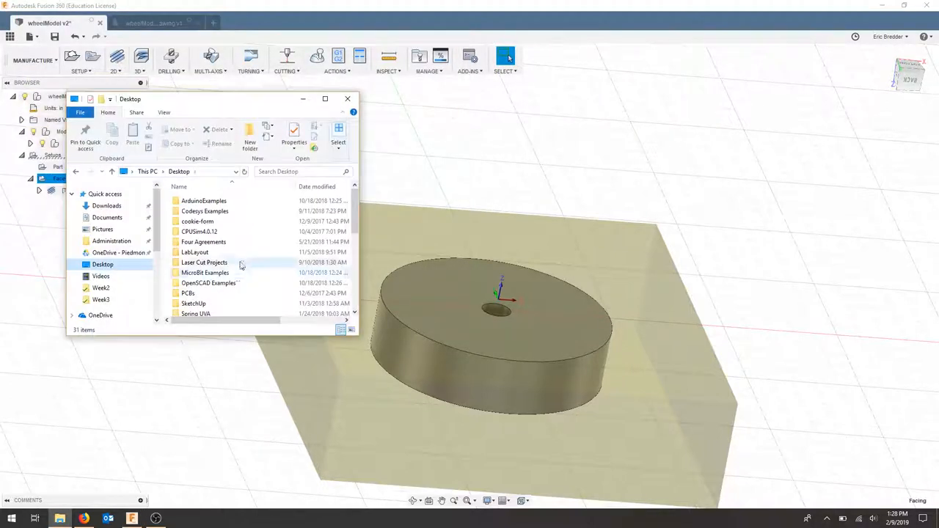
scroll(down, 3)
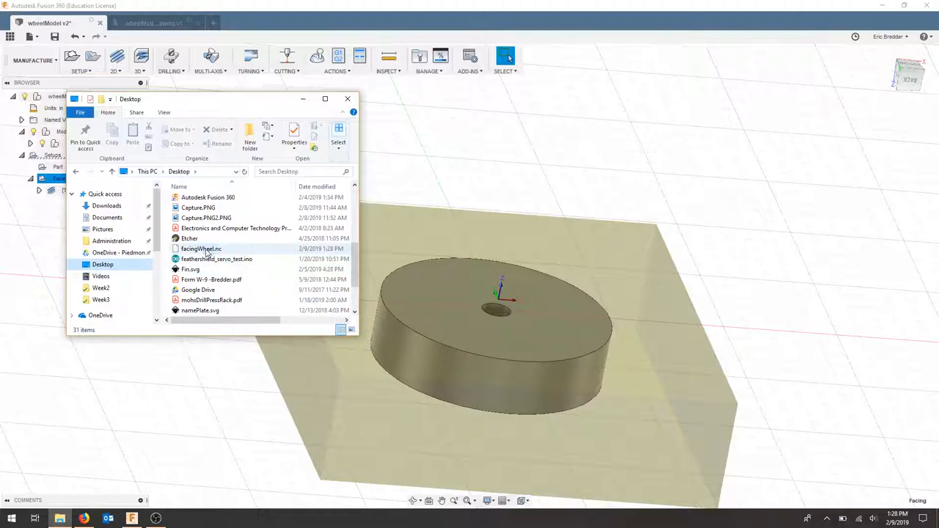
right_click(200, 249)
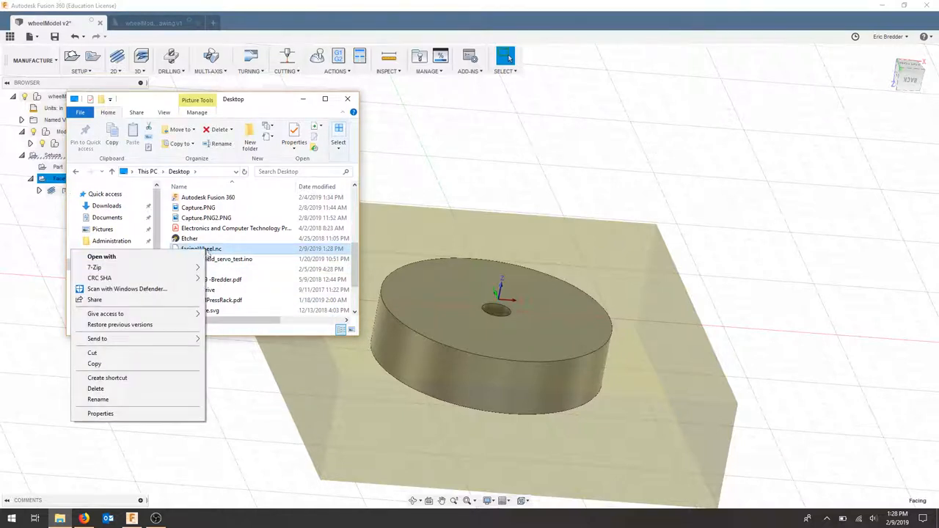
mouse_move(187, 257)
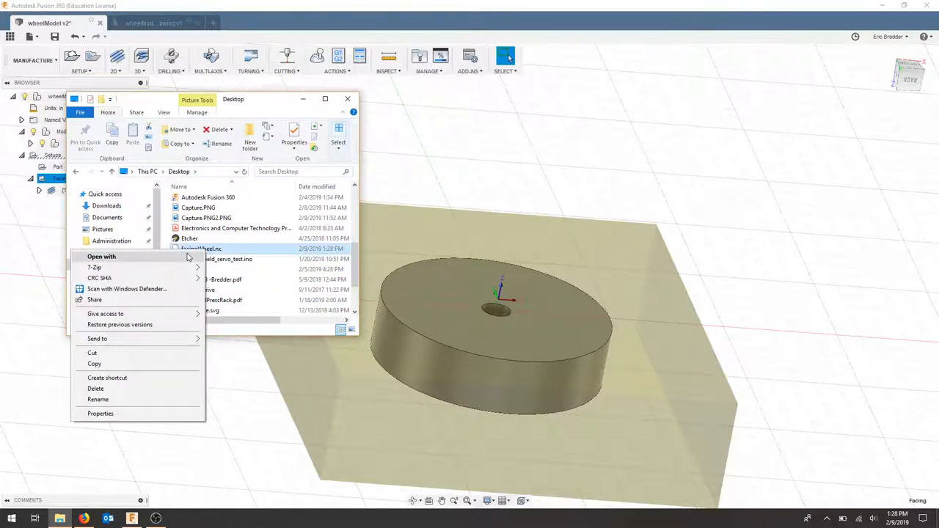
click(202, 249)
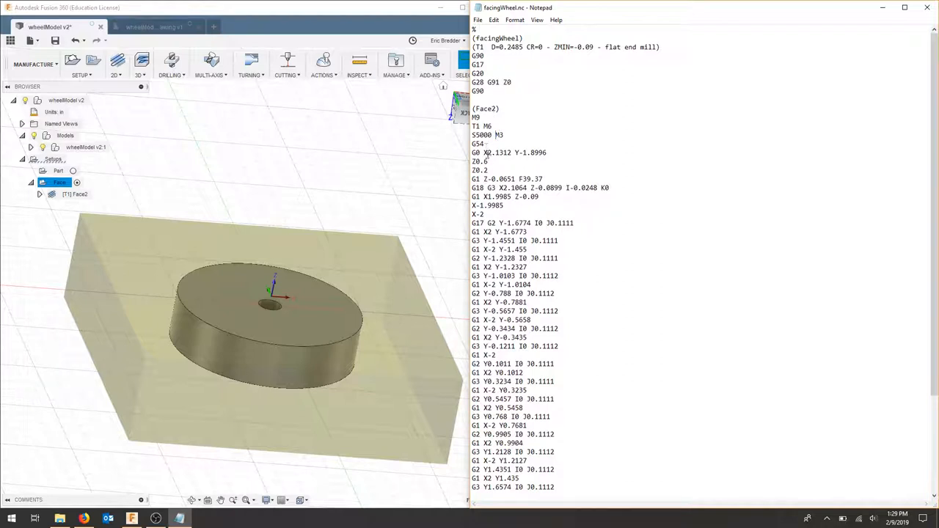
Scroll through facingWheel.nc in Notepad to the closing M30 and %.
scroll(down, 3)
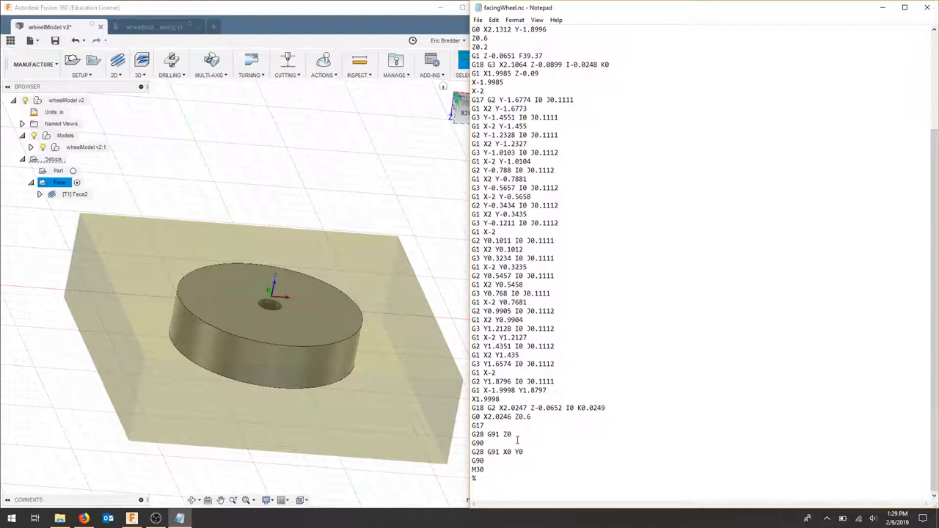